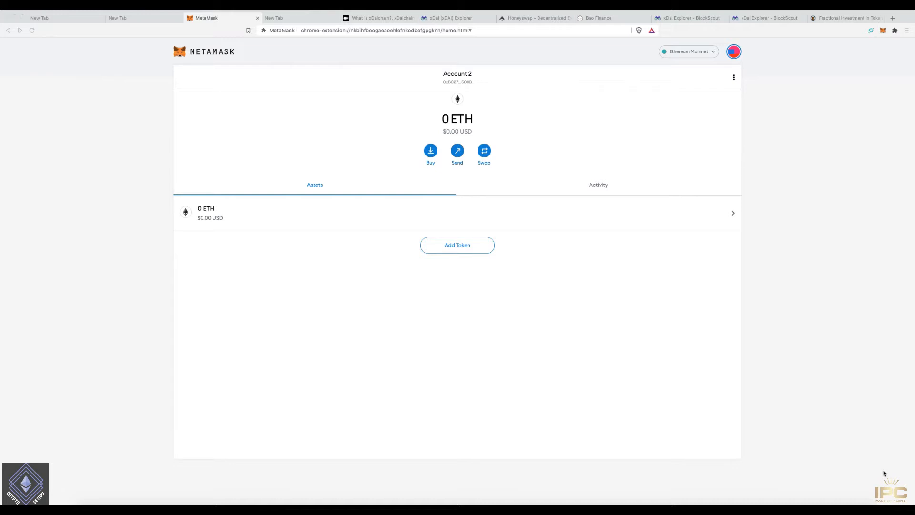
mouse_move(873, 466)
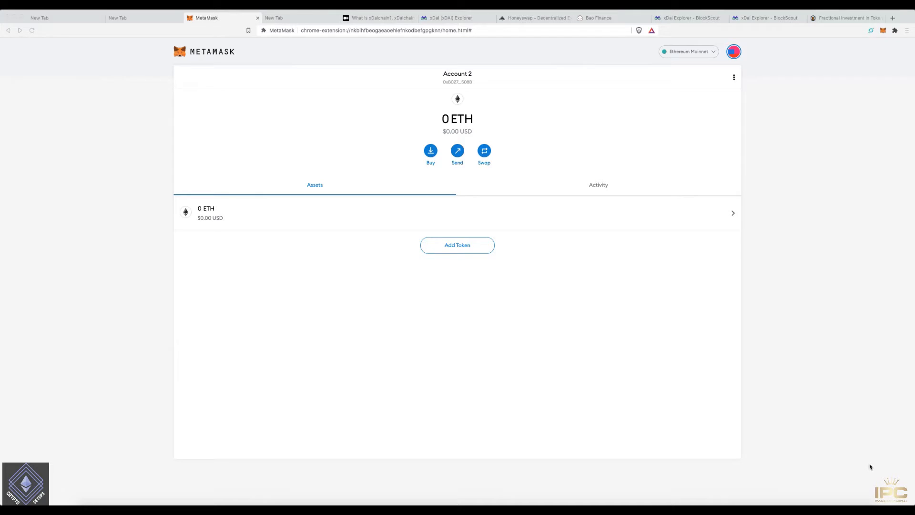
mouse_move(737, 66)
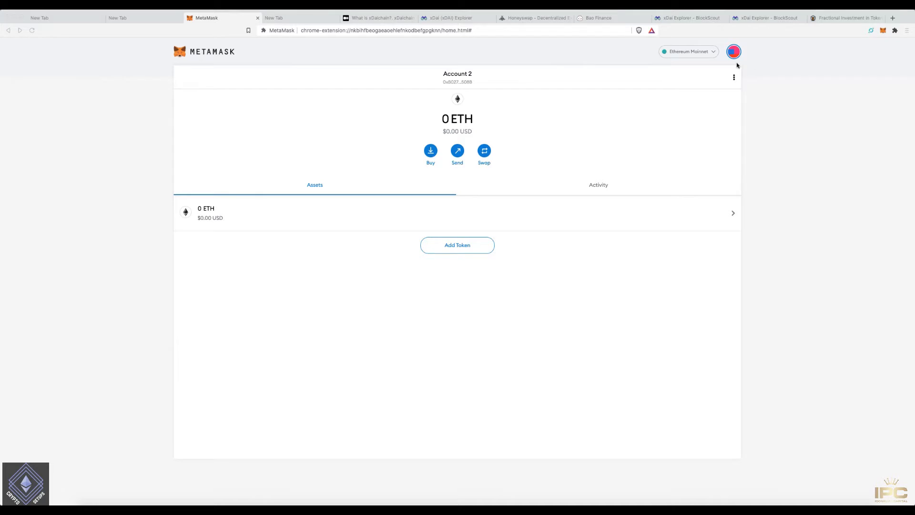
- View the RealT homepage's curated properties, then return to the MetaMask wallet
left_click(845, 17)
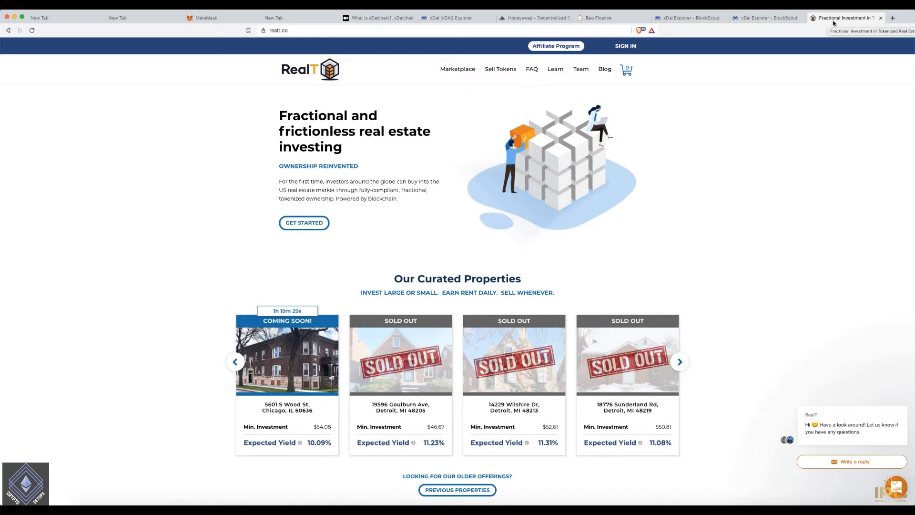
mouse_move(342, 256)
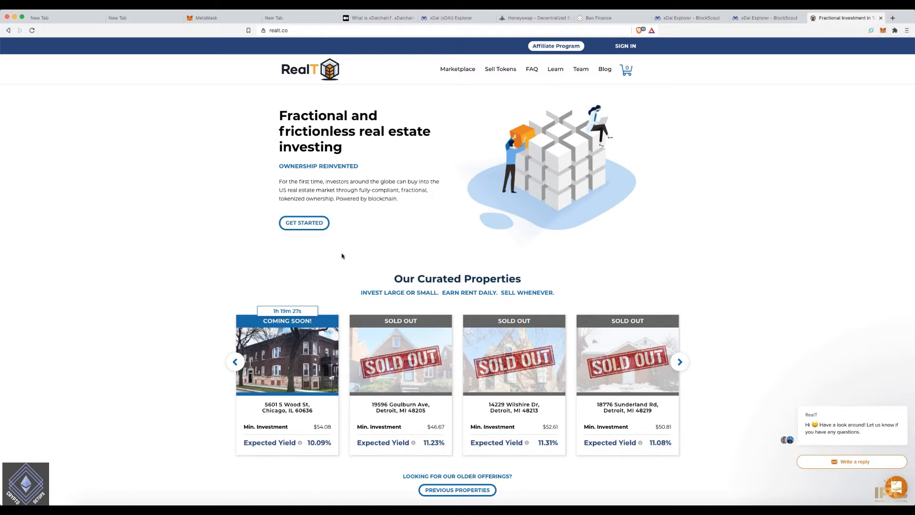
mouse_move(328, 288)
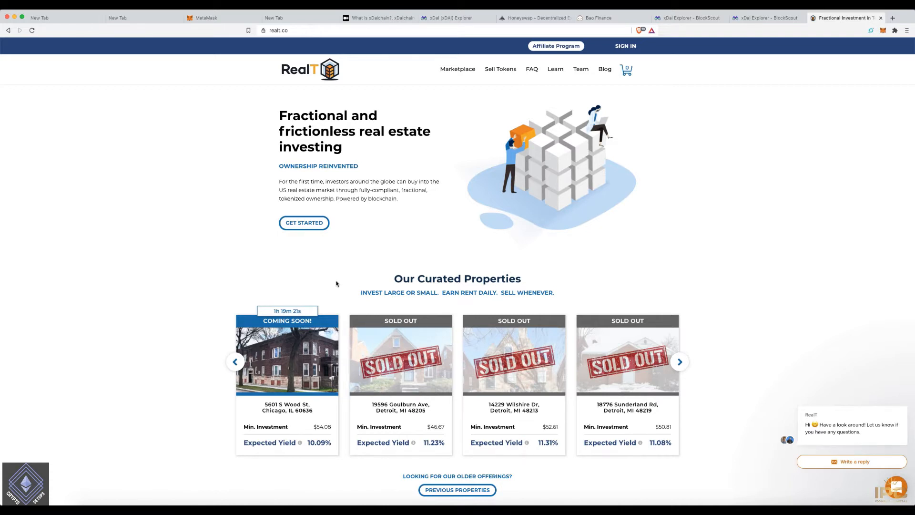
mouse_move(356, 273)
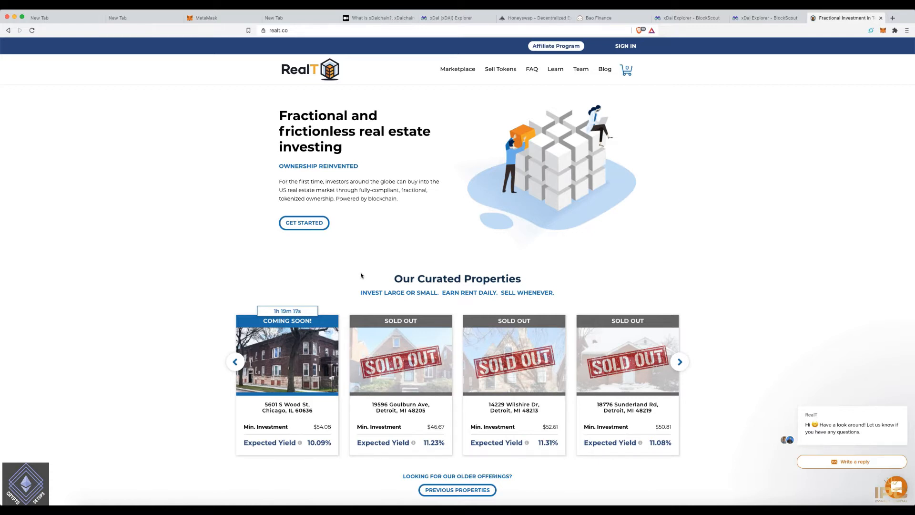
mouse_move(368, 269)
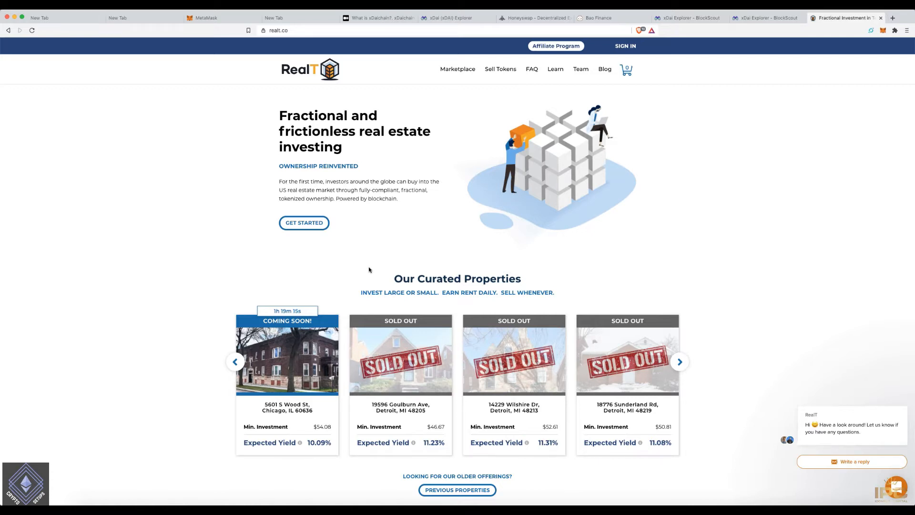
mouse_move(380, 257)
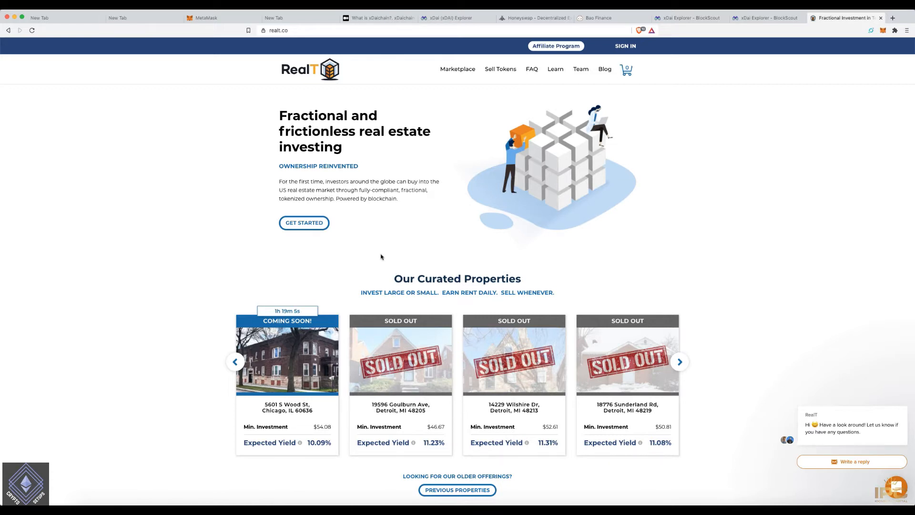
mouse_move(428, 223)
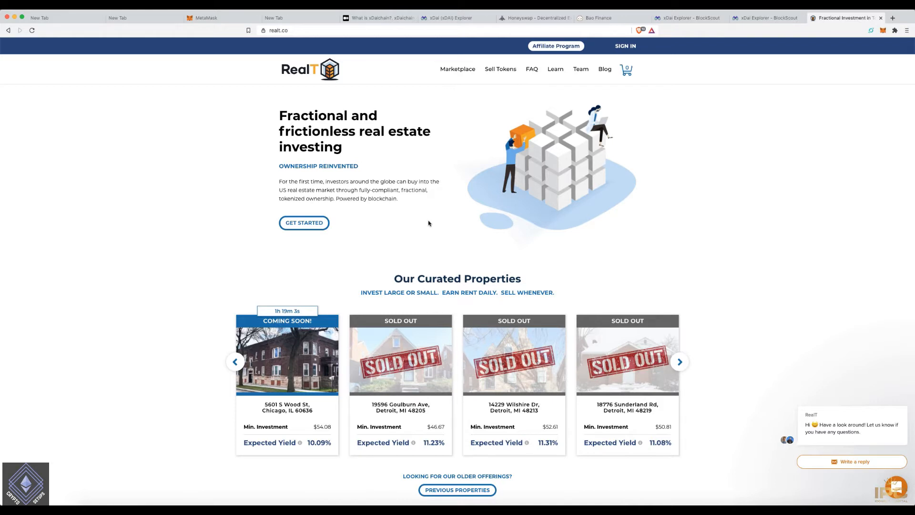
mouse_move(524, 63)
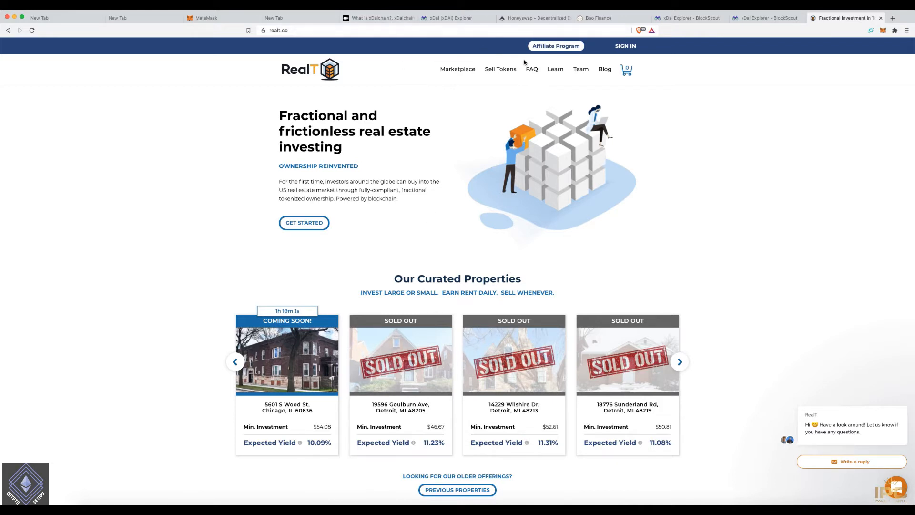
left_click(205, 18)
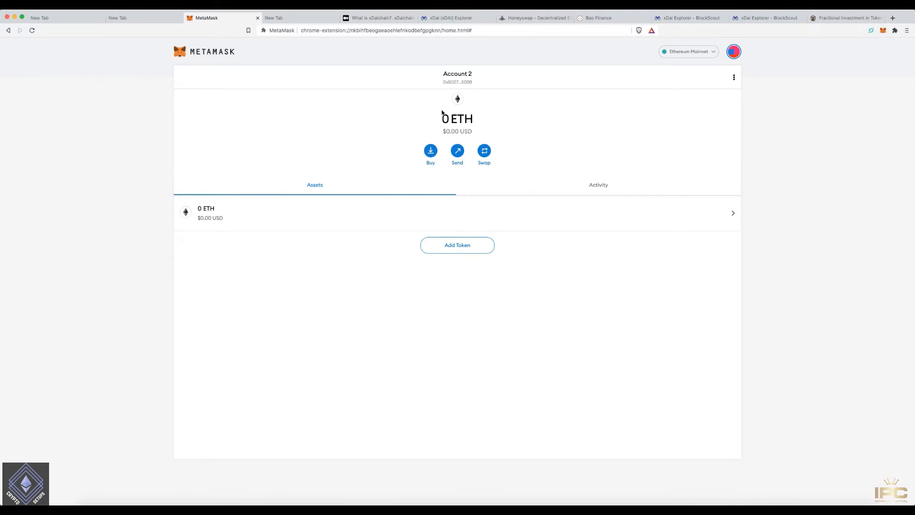
mouse_move(439, 114)
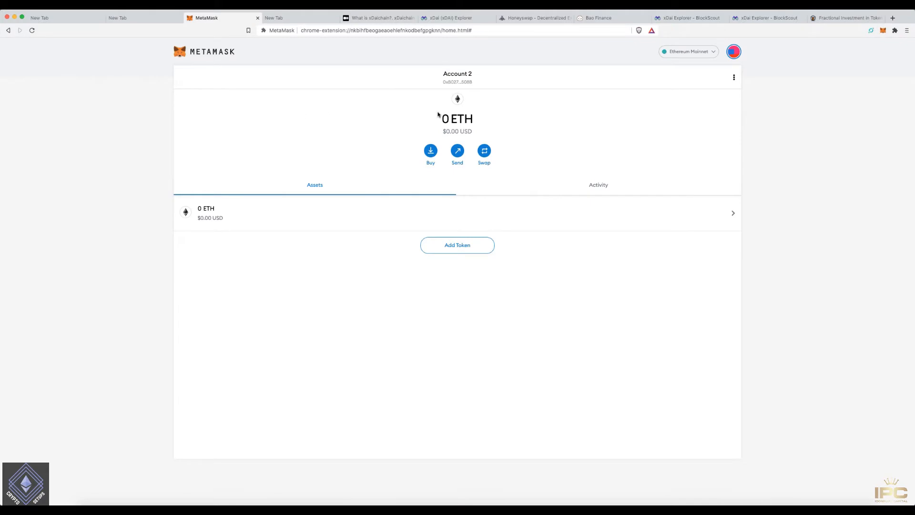
mouse_move(457, 118)
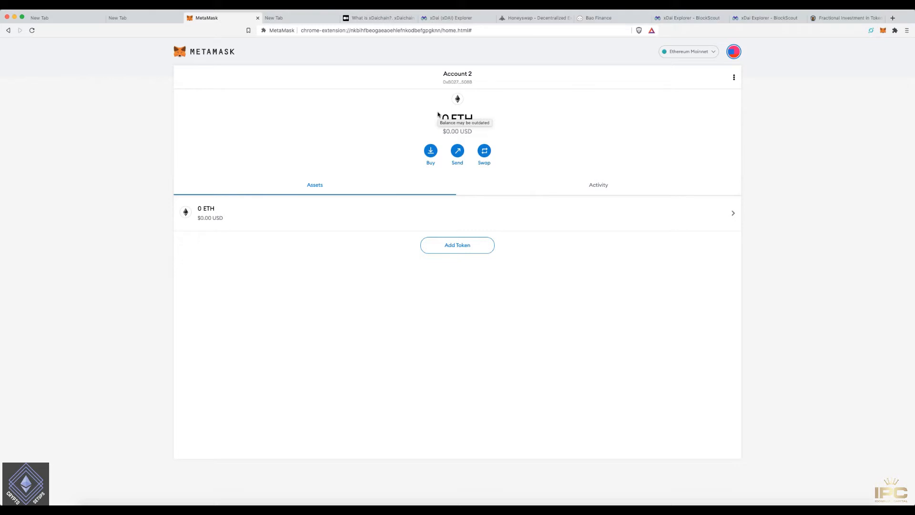
mouse_move(430, 149)
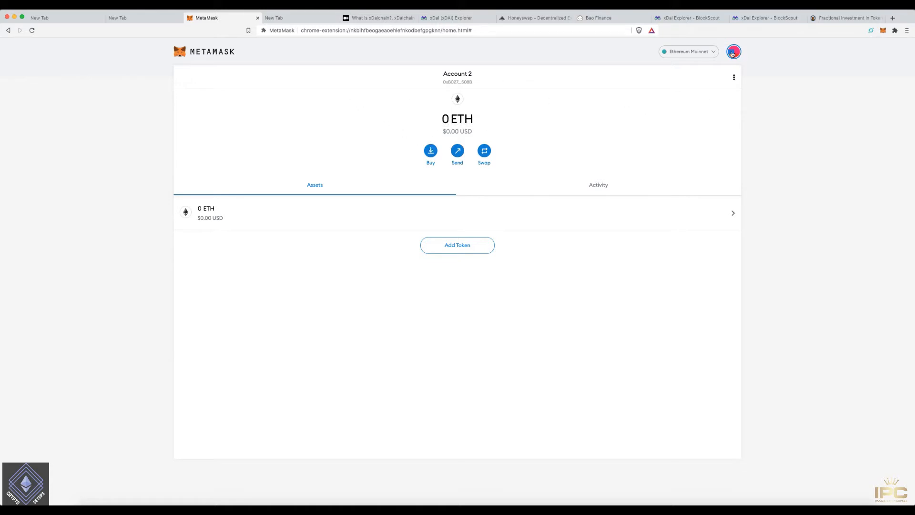
- From the account menu, go to Settings > Networks and choose Custom RPC
left_click(734, 52)
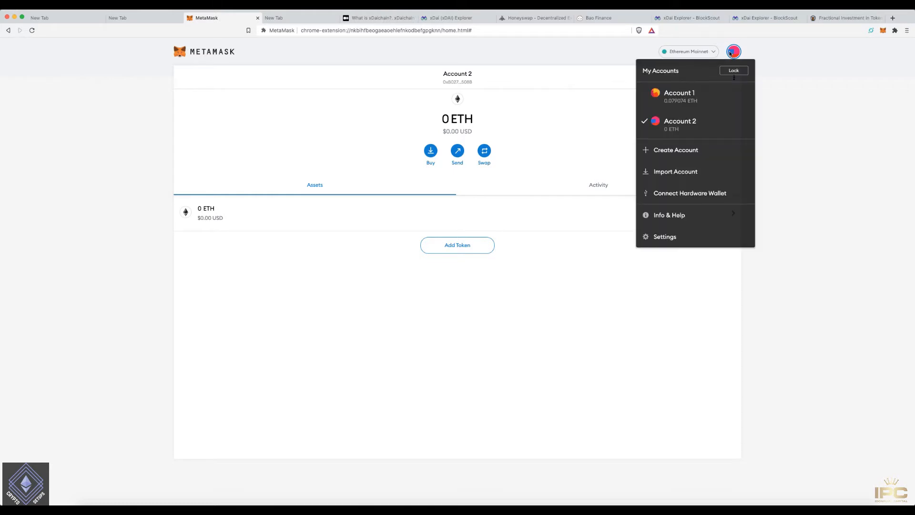
mouse_move(665, 236)
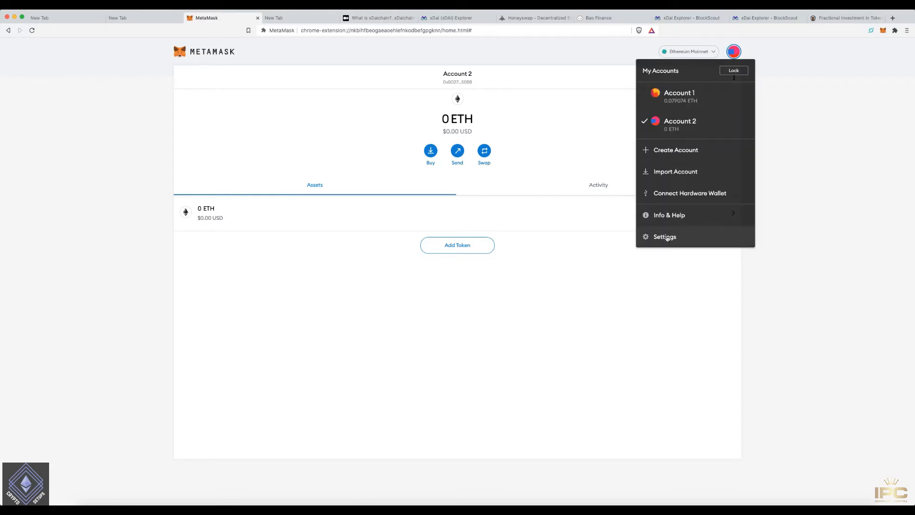
left_click(664, 236)
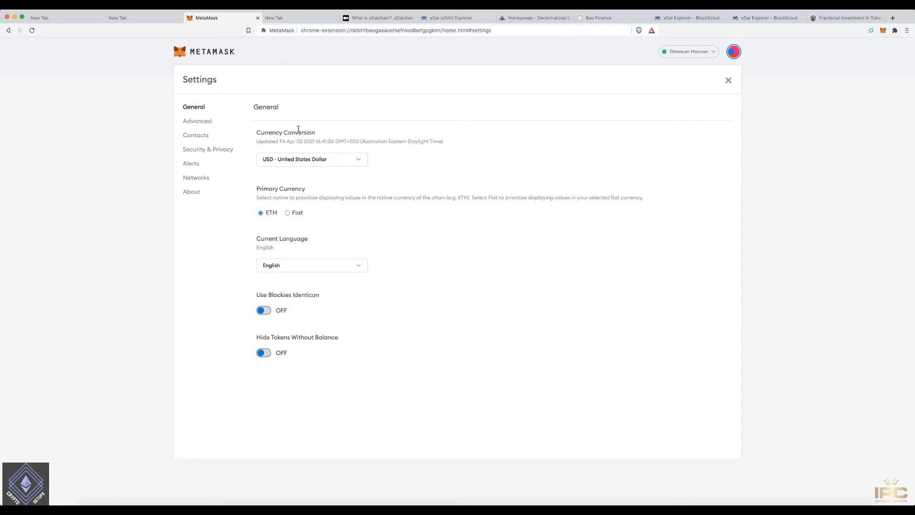
left_click(196, 177)
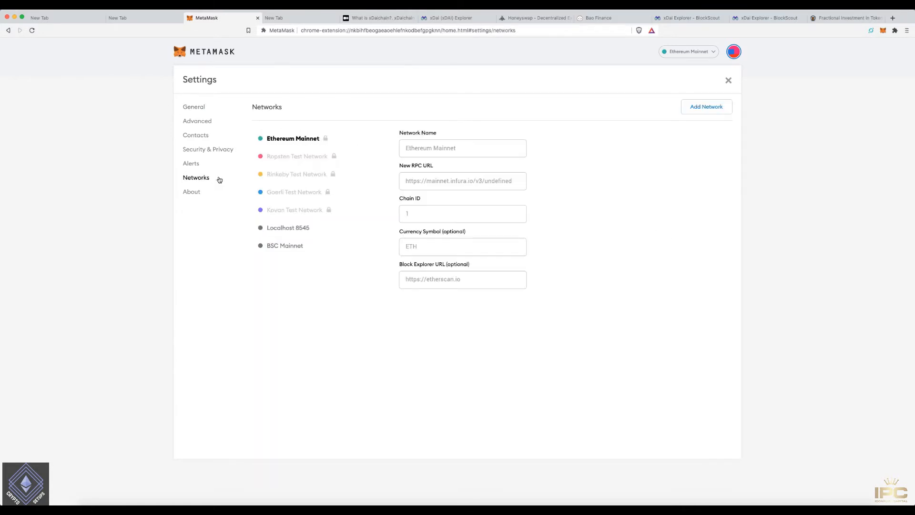
left_click(688, 51)
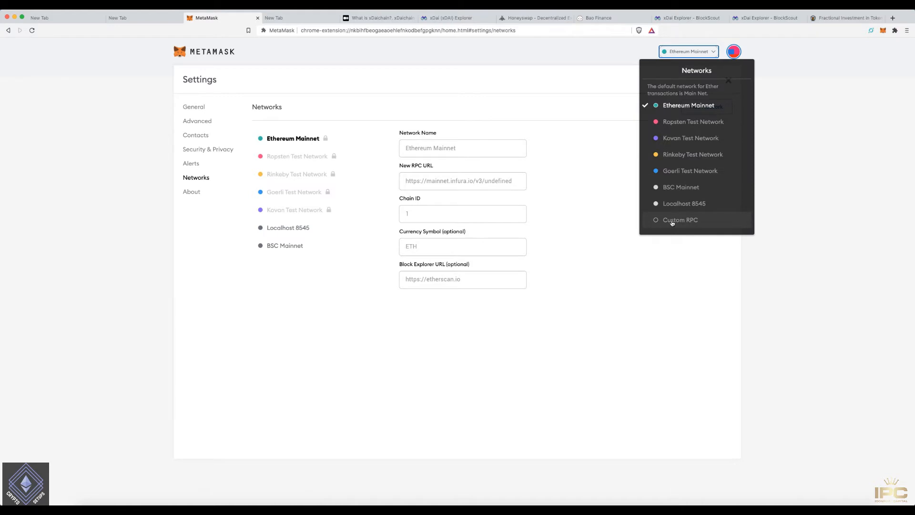
left_click(680, 219)
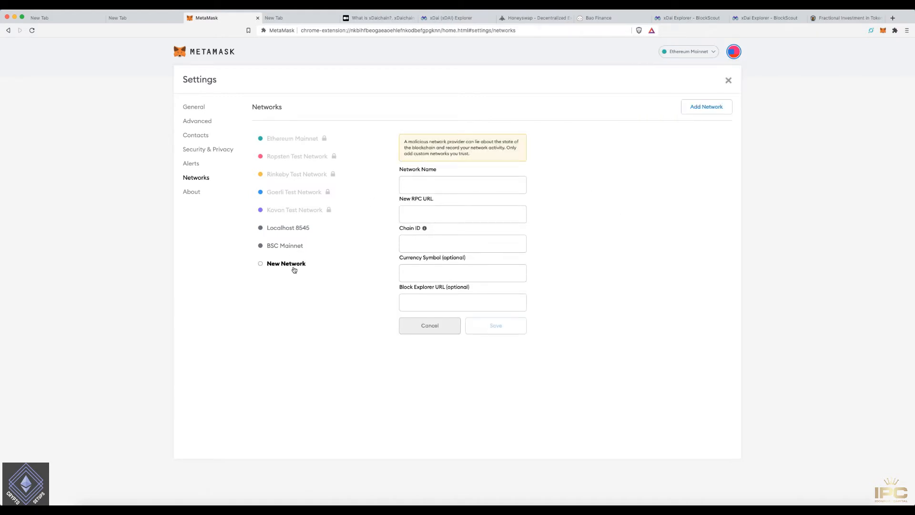
mouse_move(375, 217)
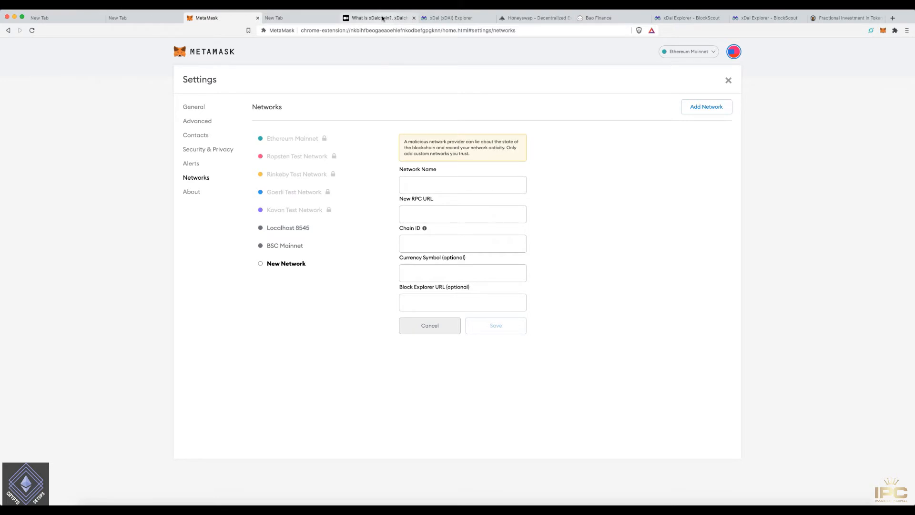
- Read the xDai setup steps in the 'What is xDaichain?' blog, then return to MetaMask
left_click(376, 17)
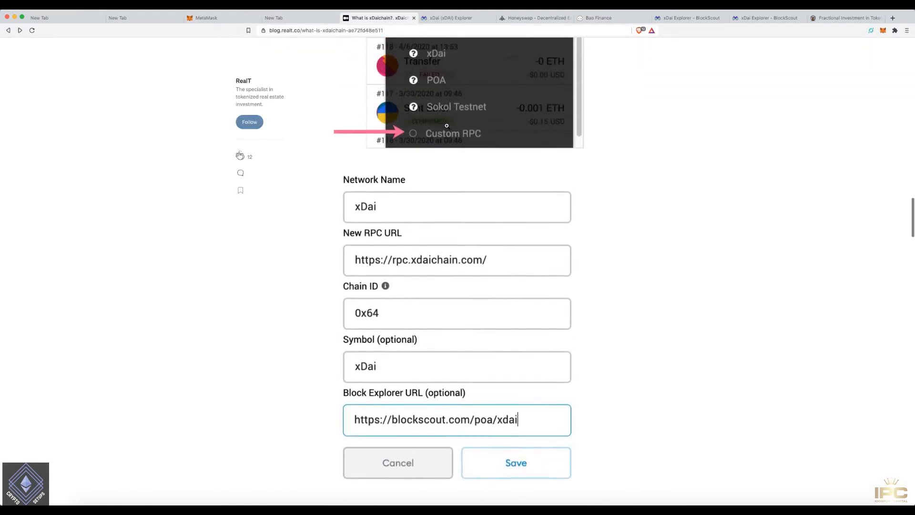
scroll("up", 3)
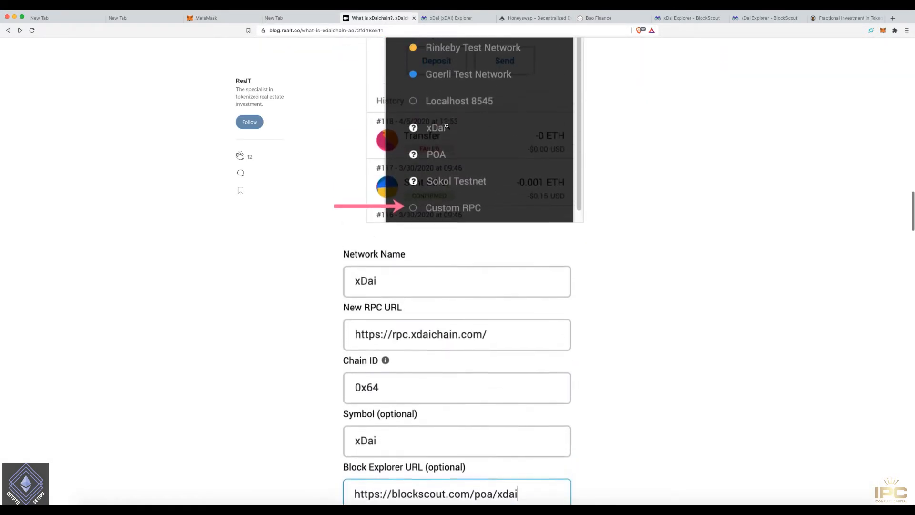
scroll("up", 3)
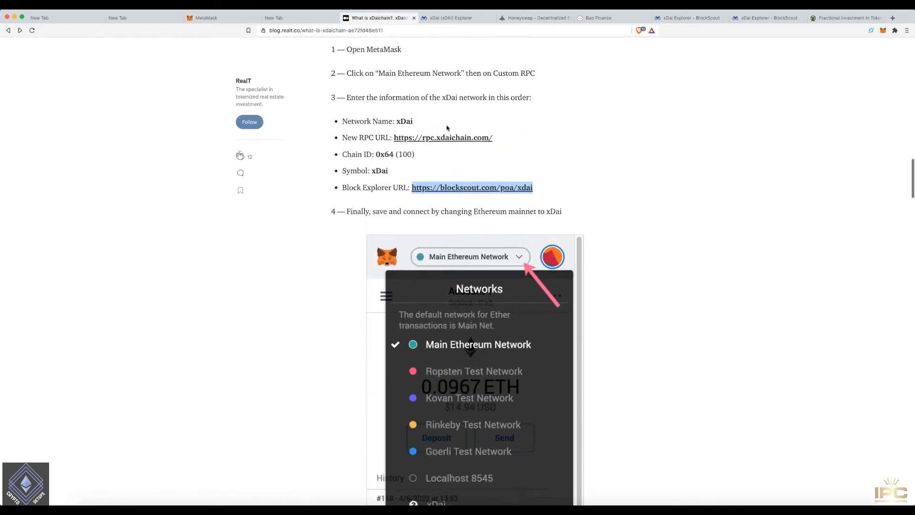
scroll("up", 3)
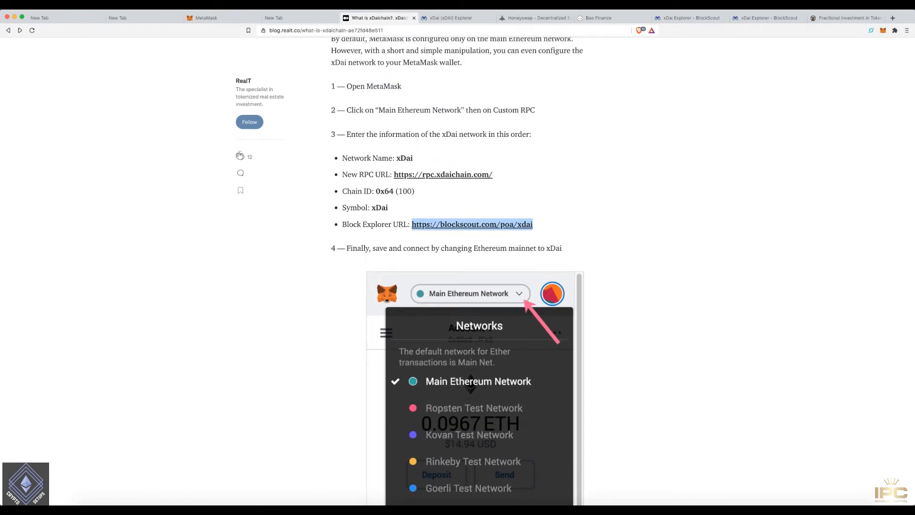
left_click(222, 17)
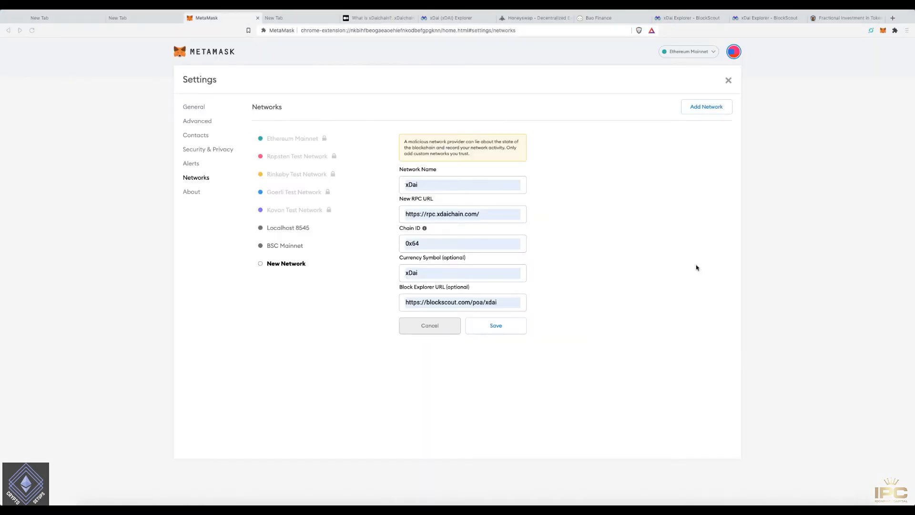
mouse_move(500, 223)
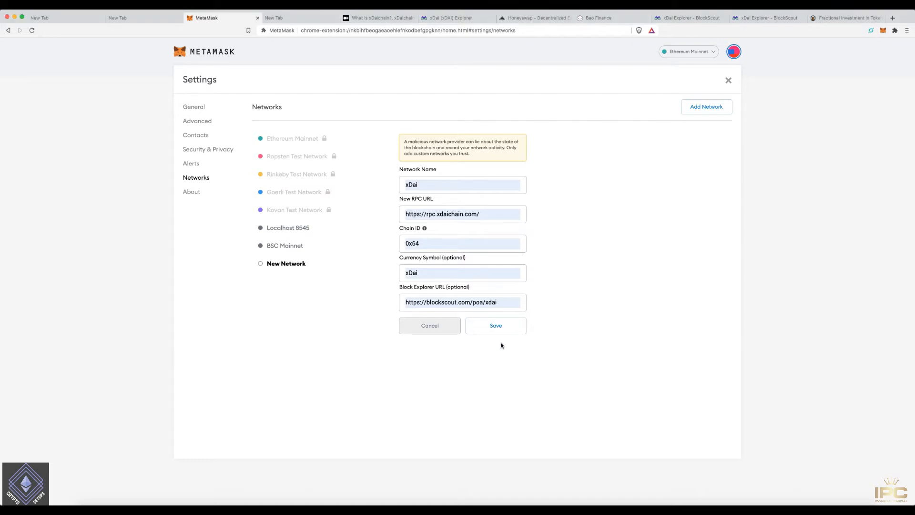
- Save the xDai network and close Settings to see Account 2 at 0 XDAI
left_click(495, 325)
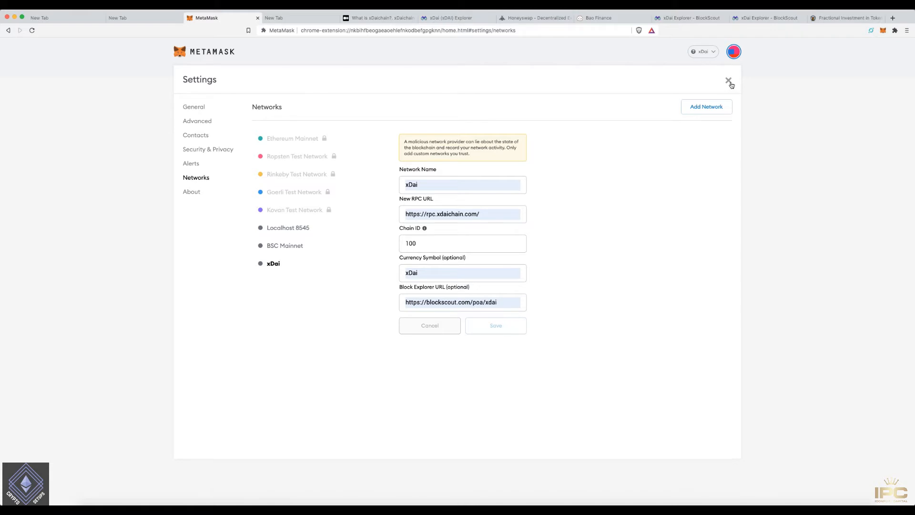
left_click(728, 81)
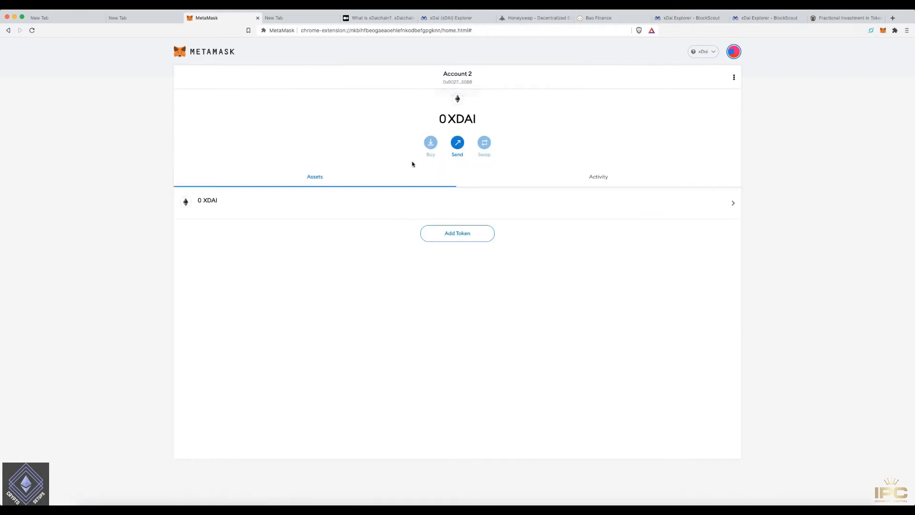
mouse_move(473, 104)
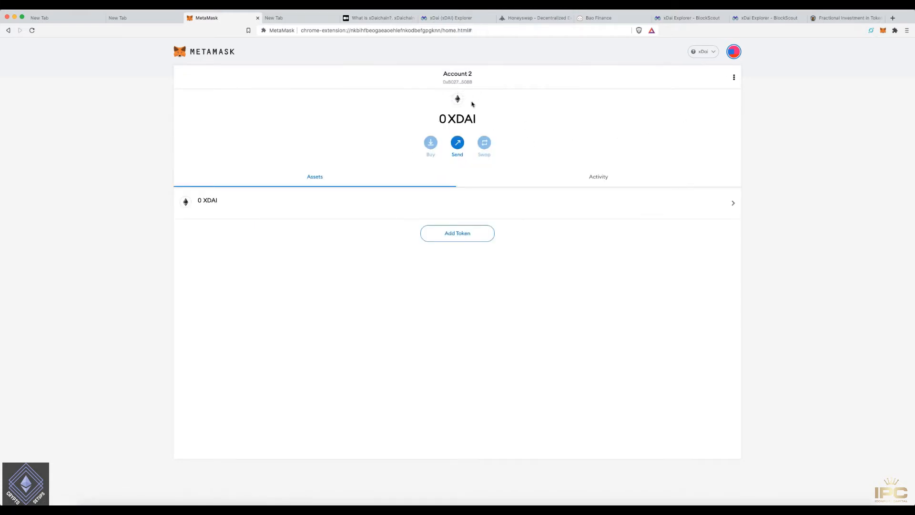
mouse_move(524, 108)
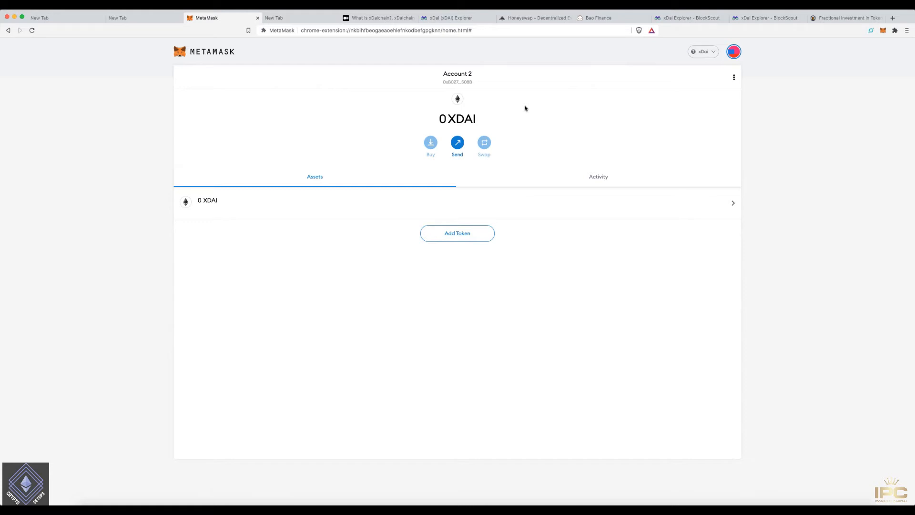
mouse_move(704, 57)
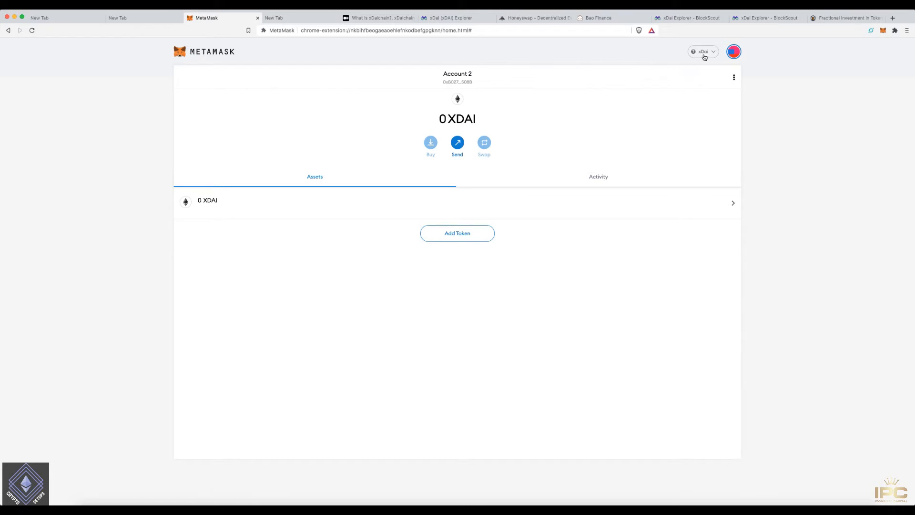
left_click(702, 51)
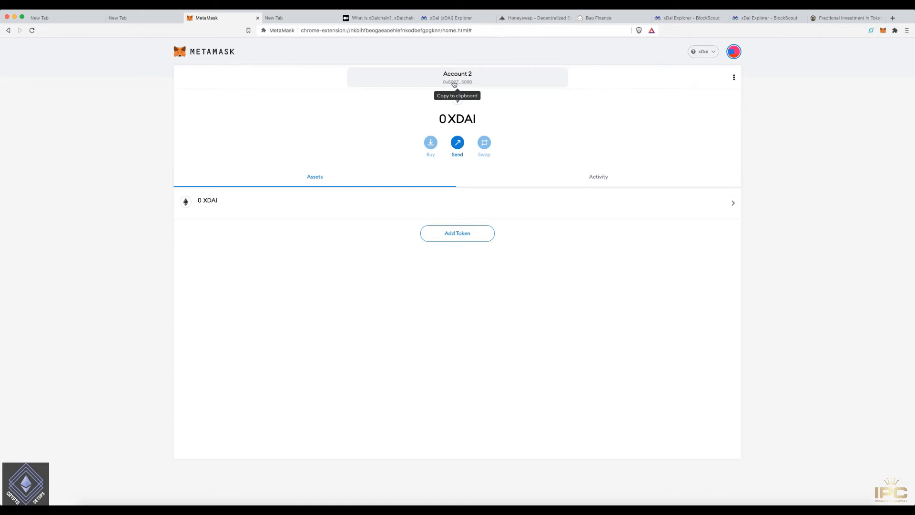
mouse_move(463, 86)
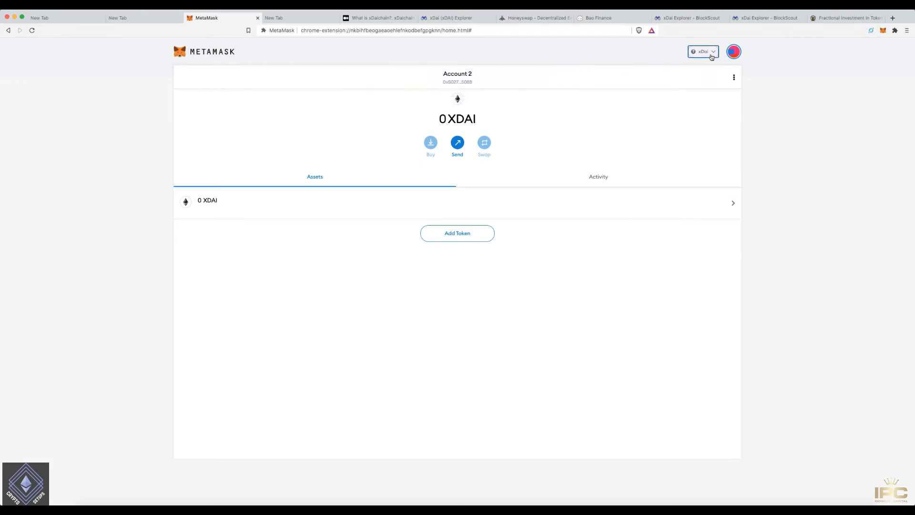
left_click(702, 51)
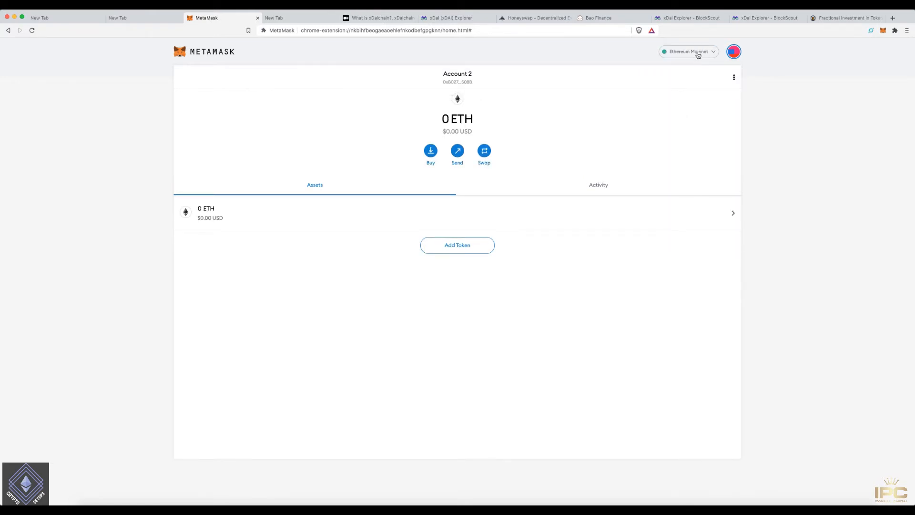
- Switch MetaMask back to the xDai network and go to the Honeyswap site
left_click(689, 52)
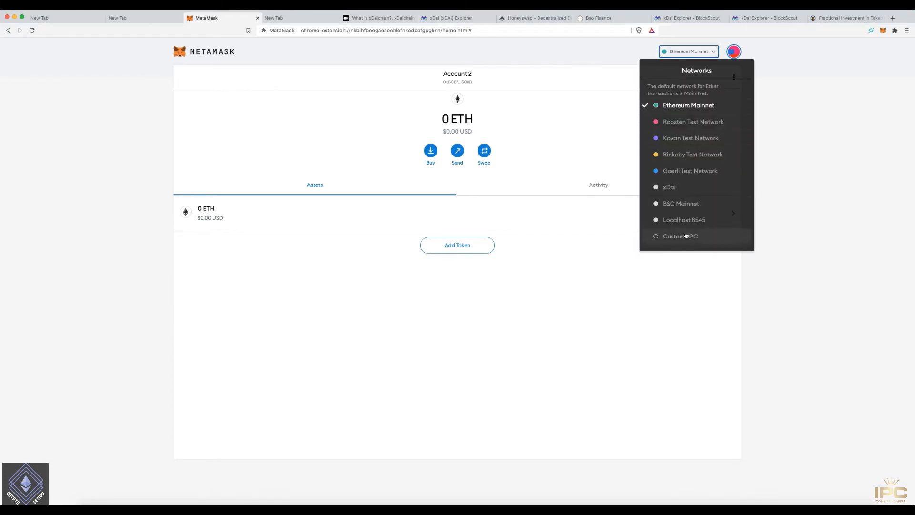
mouse_move(670, 203)
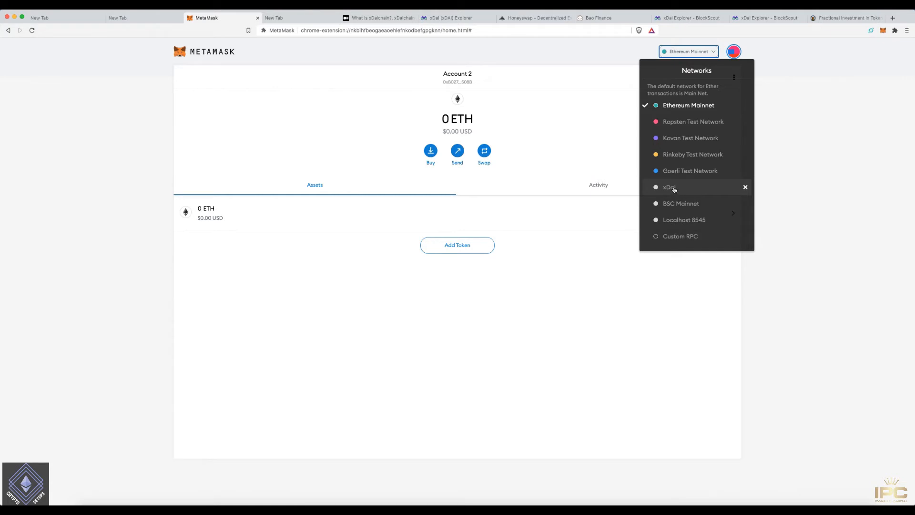
left_click(669, 187)
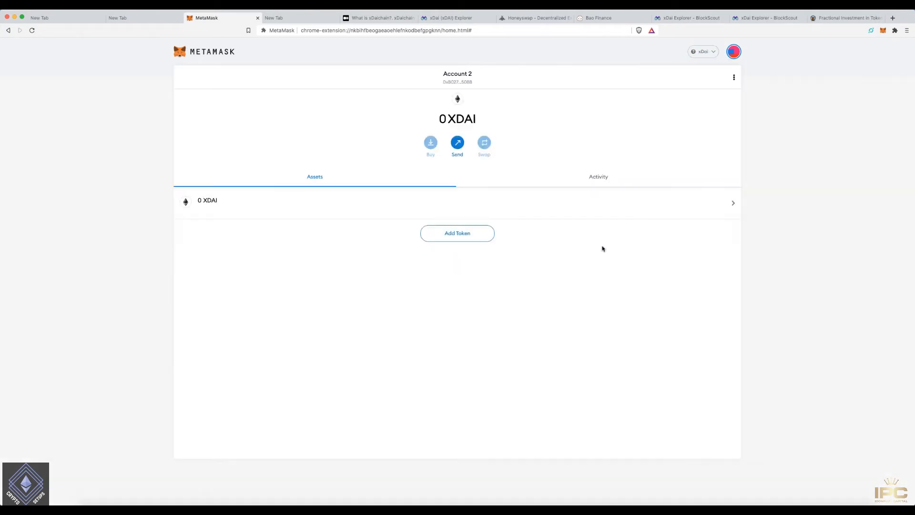
mouse_move(642, 249)
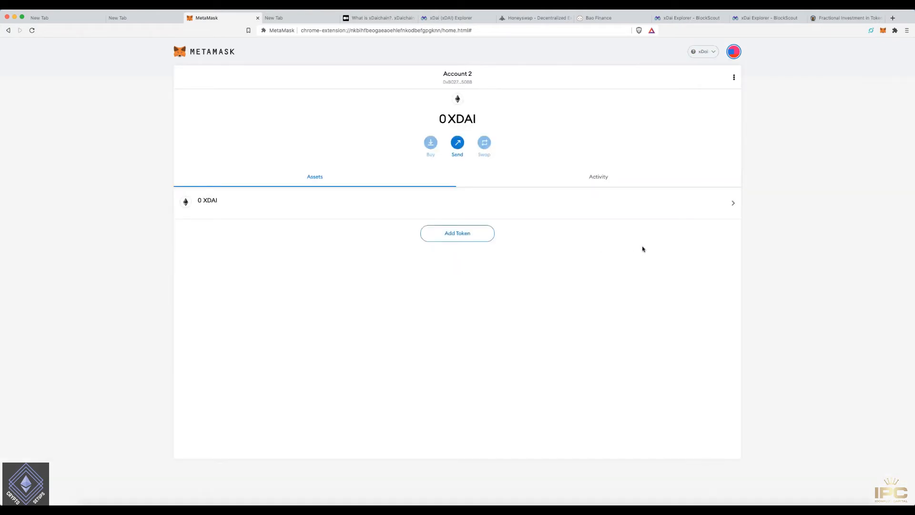
mouse_move(631, 245)
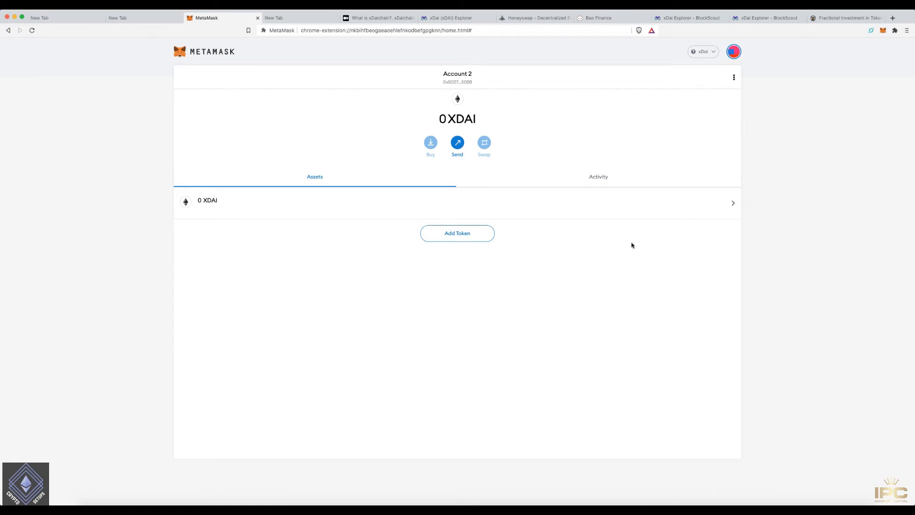
mouse_move(636, 238)
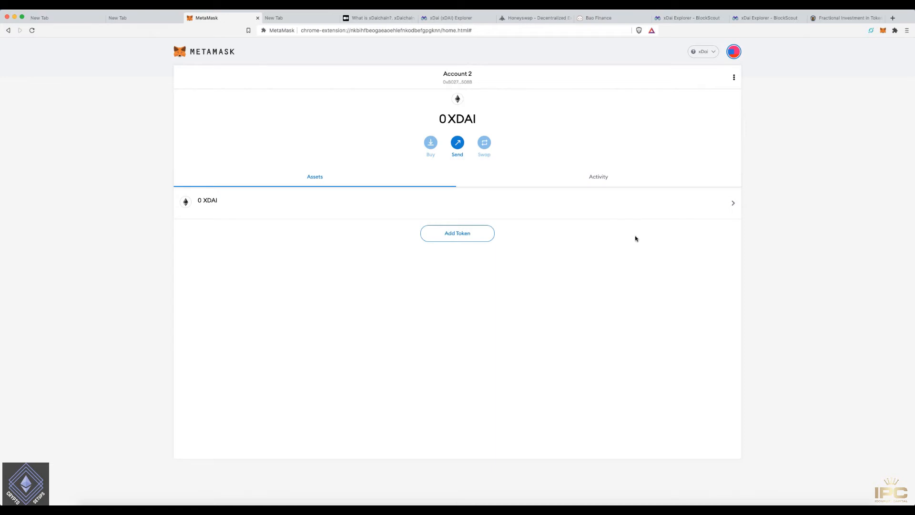
left_click(533, 17)
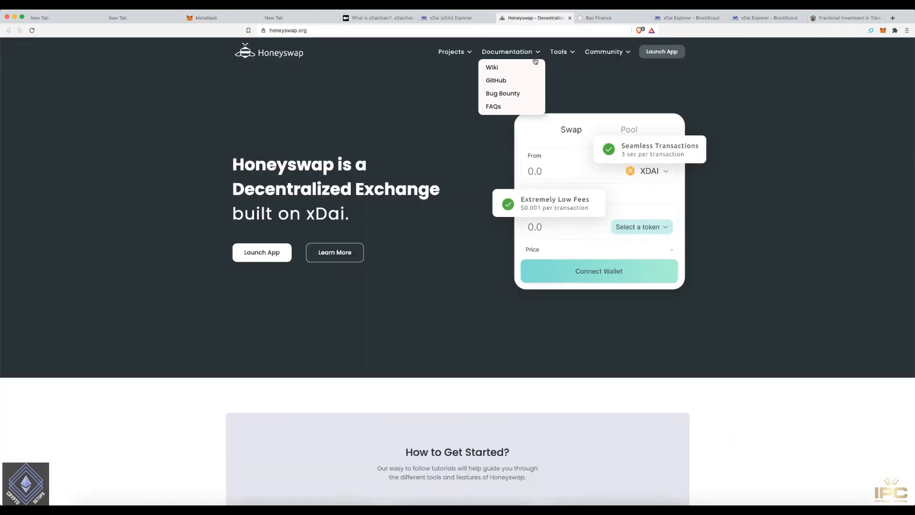
- Dismiss the Documentation dropdown and launch app.honeyswap.org
left_click(652, 88)
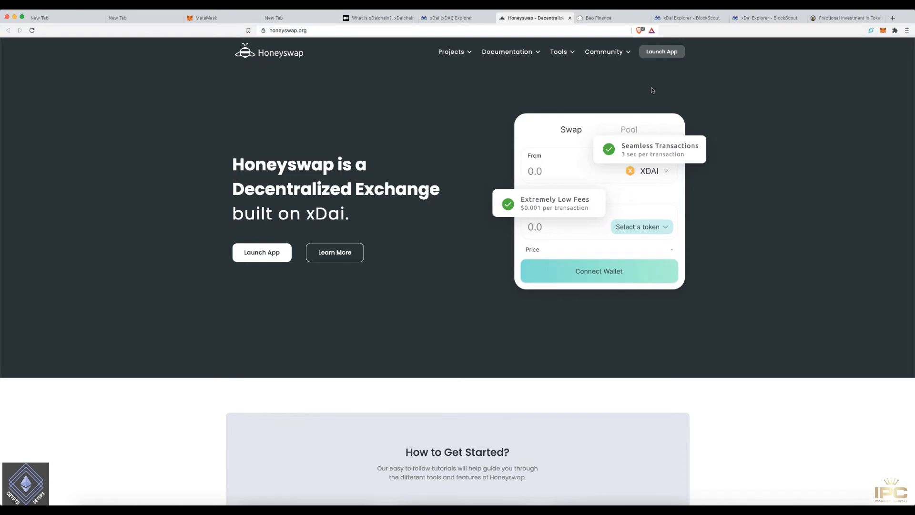
mouse_move(714, 190)
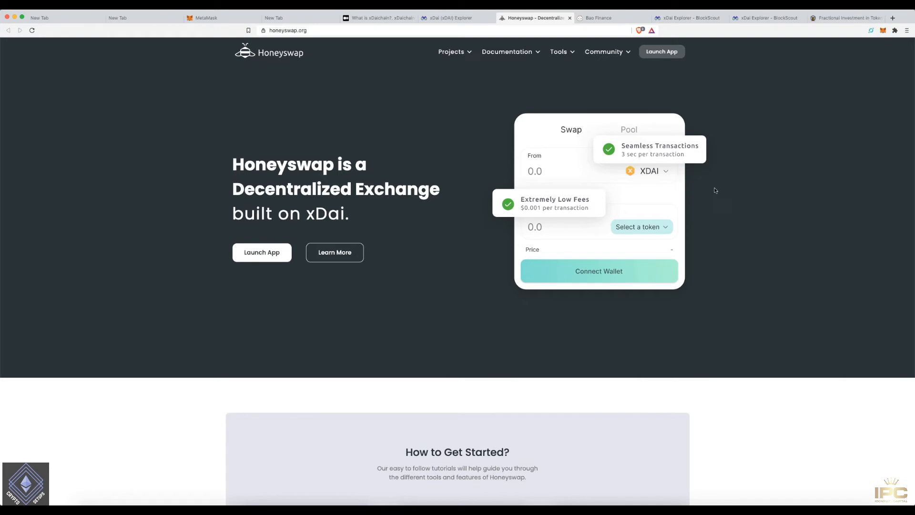
left_click(261, 252)
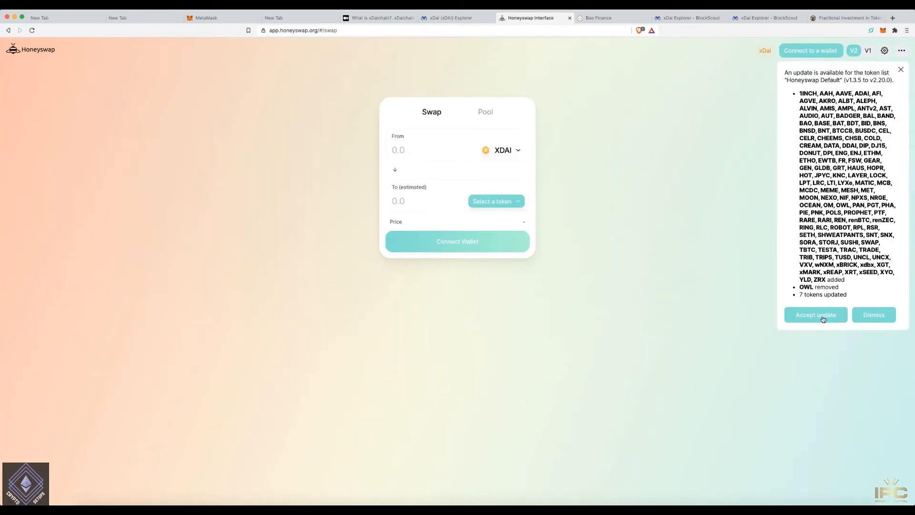
- Accept the token list update and connect MetaMask Account 2 to Honeyswap
left_click(815, 315)
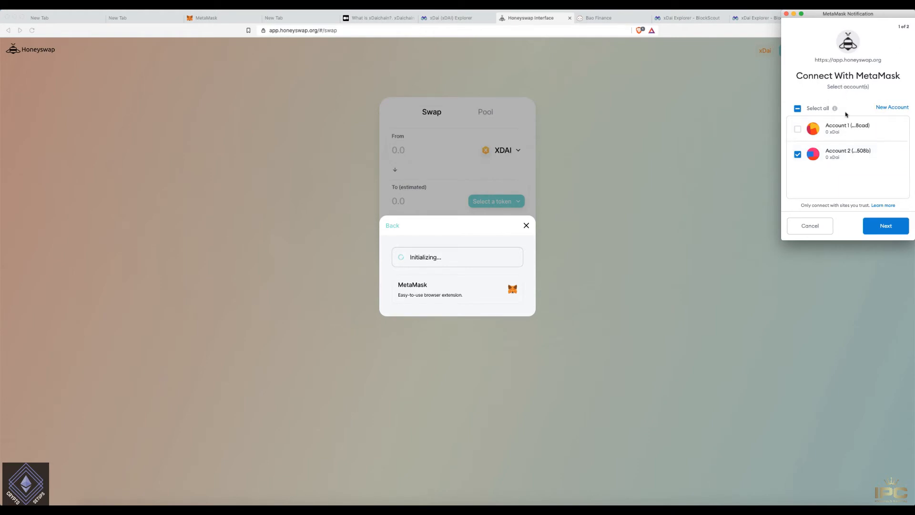
left_click(884, 226)
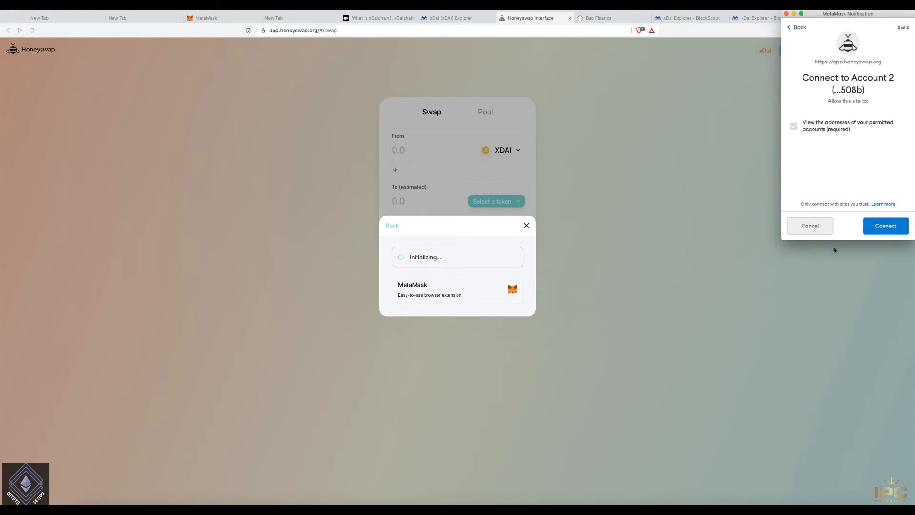
left_click(884, 226)
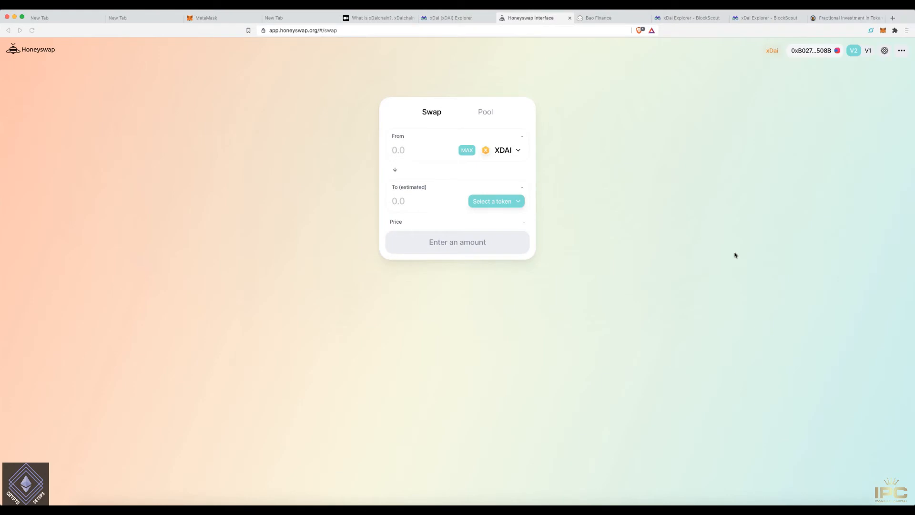
mouse_move(436, 159)
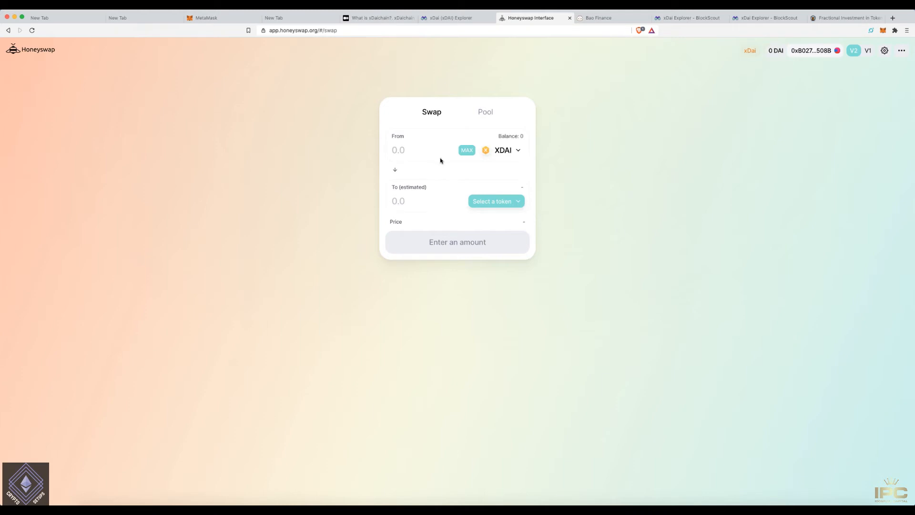
mouse_move(444, 163)
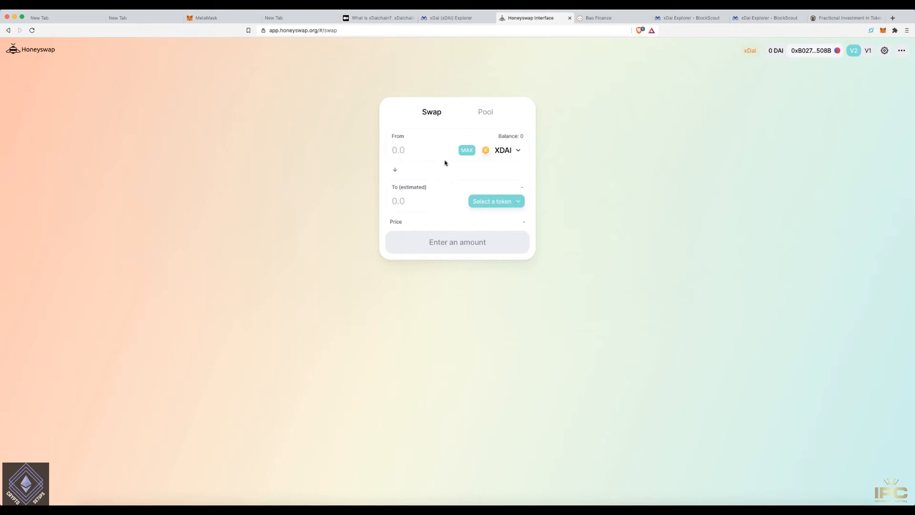
mouse_move(812, 85)
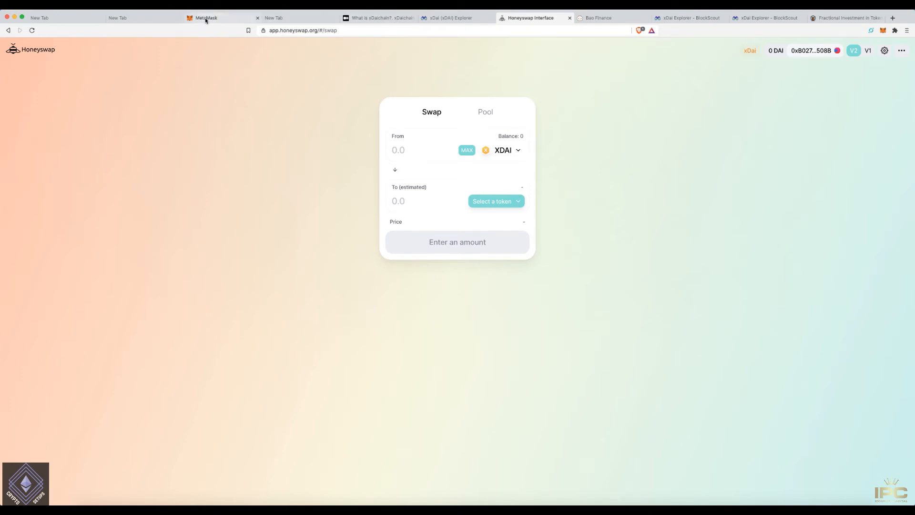
left_click(205, 18)
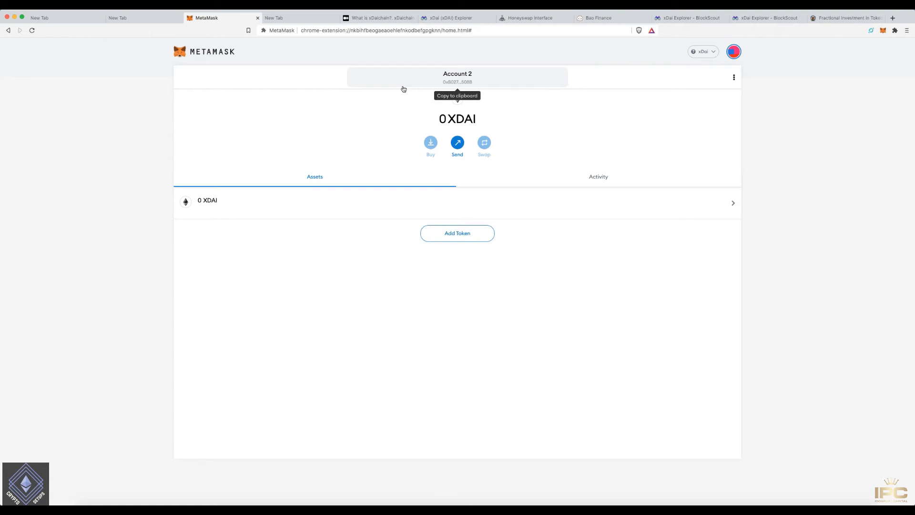
mouse_move(420, 94)
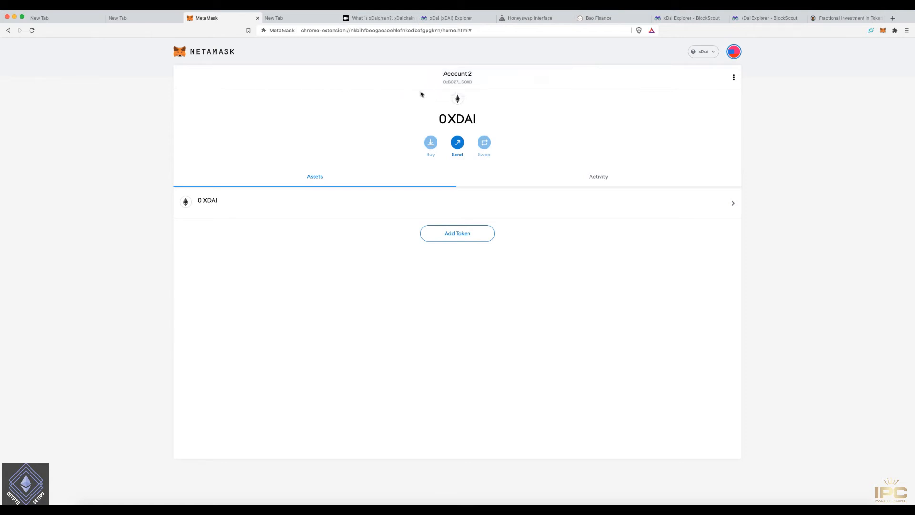
mouse_move(509, 115)
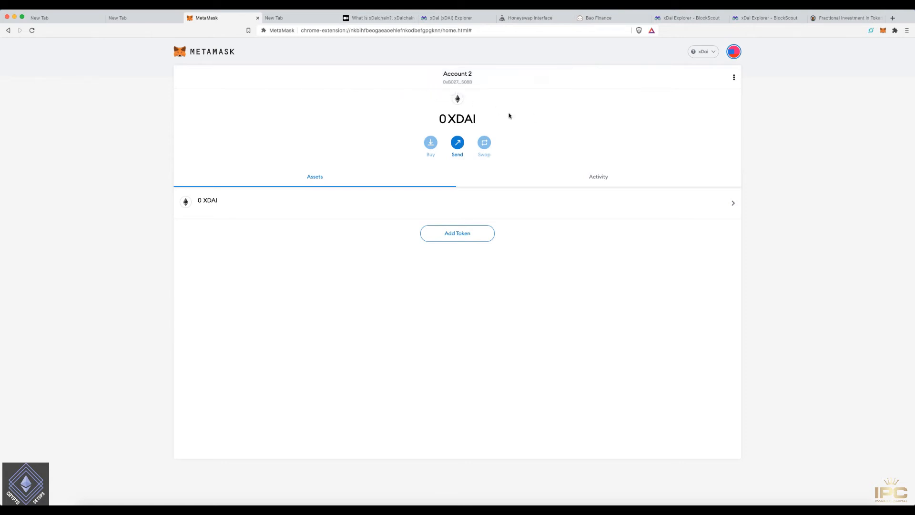
mouse_move(491, 123)
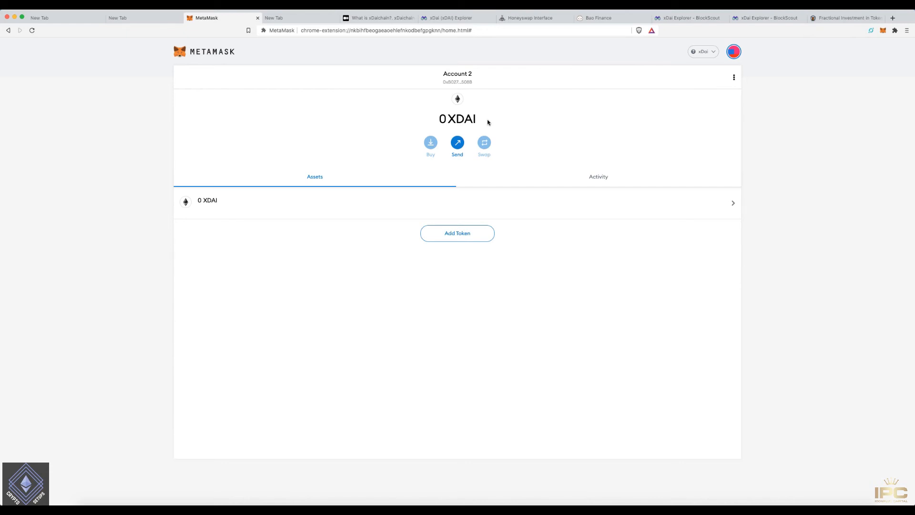
mouse_move(480, 109)
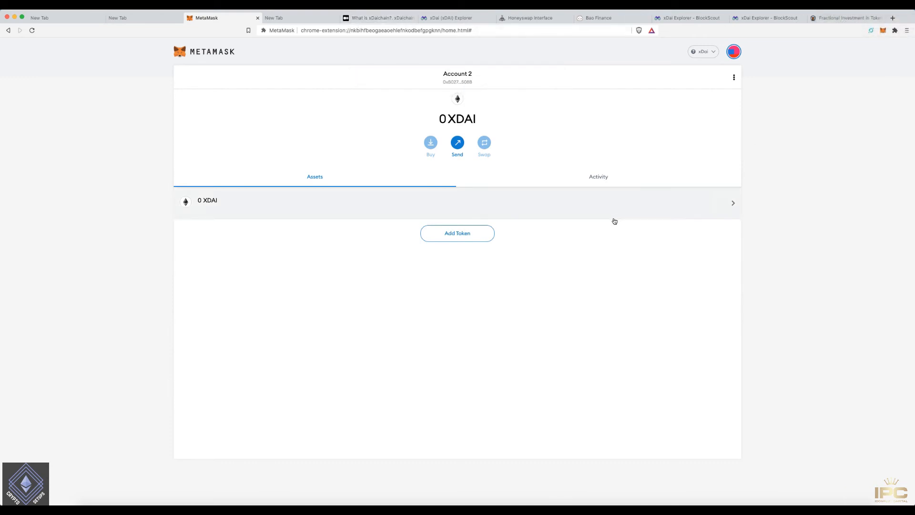
mouse_move(496, 129)
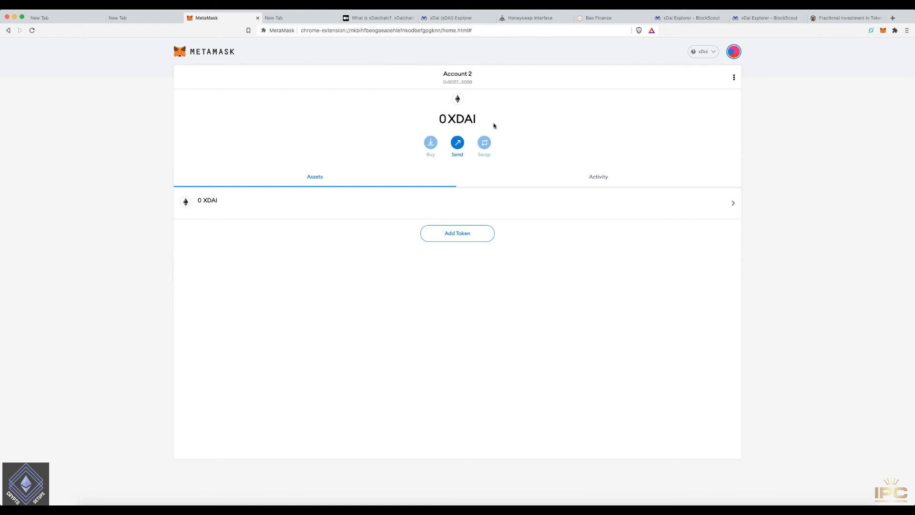
mouse_move(490, 133)
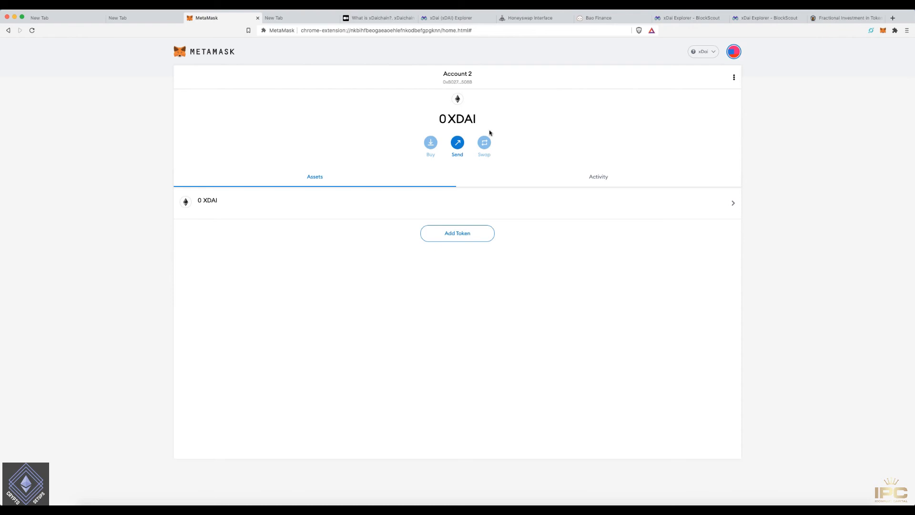
mouse_move(575, 170)
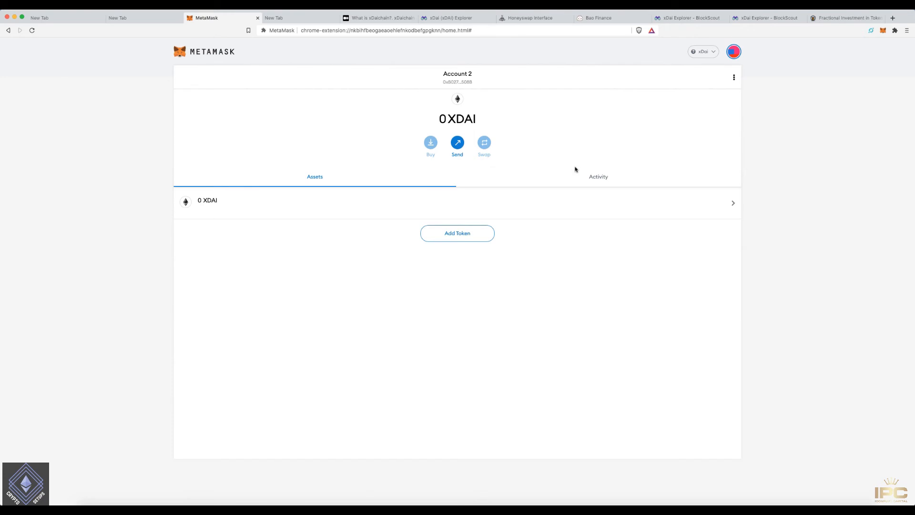
mouse_move(687, 65)
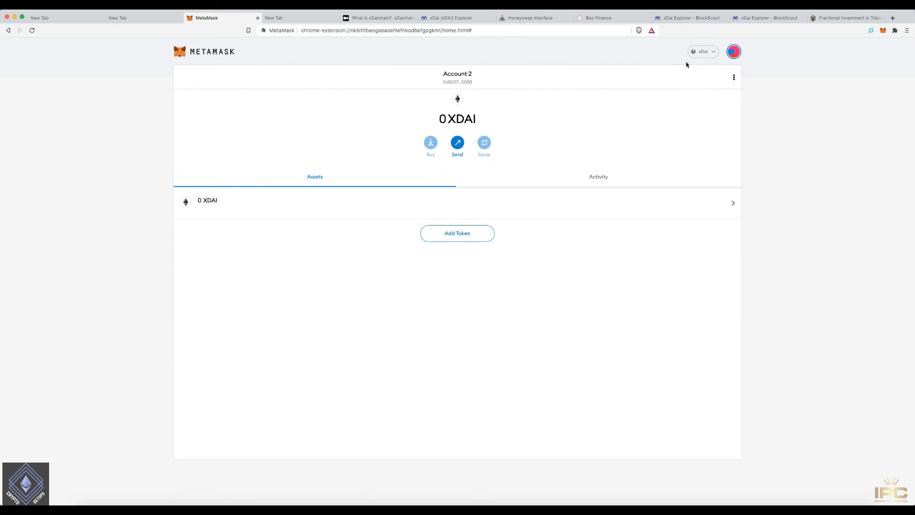
mouse_move(715, 63)
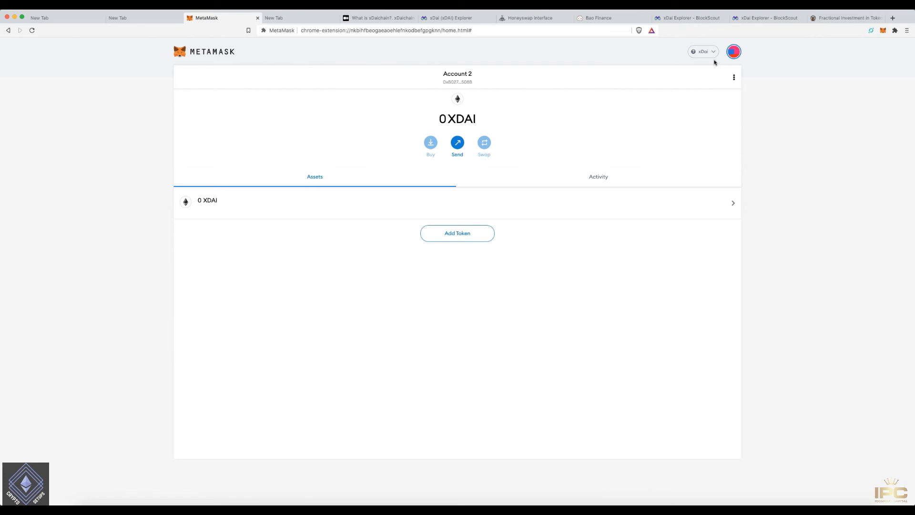
mouse_move(446, 103)
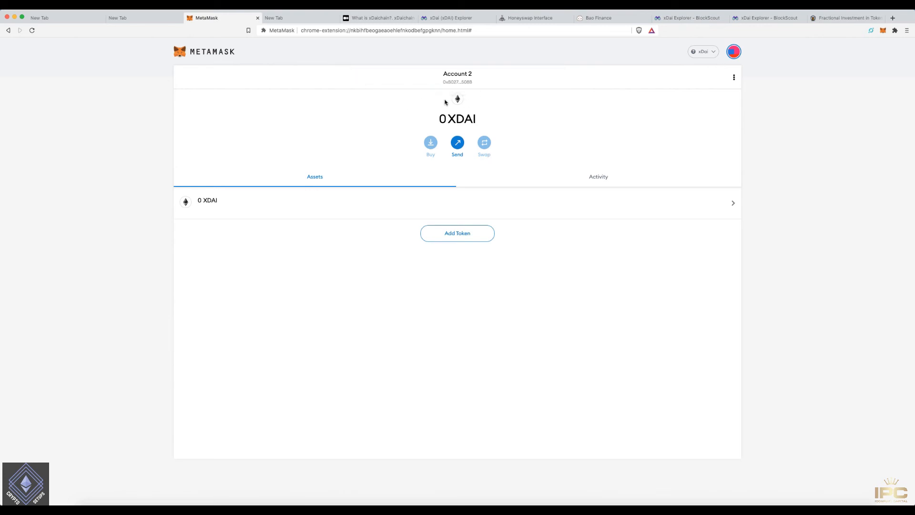
left_click(703, 51)
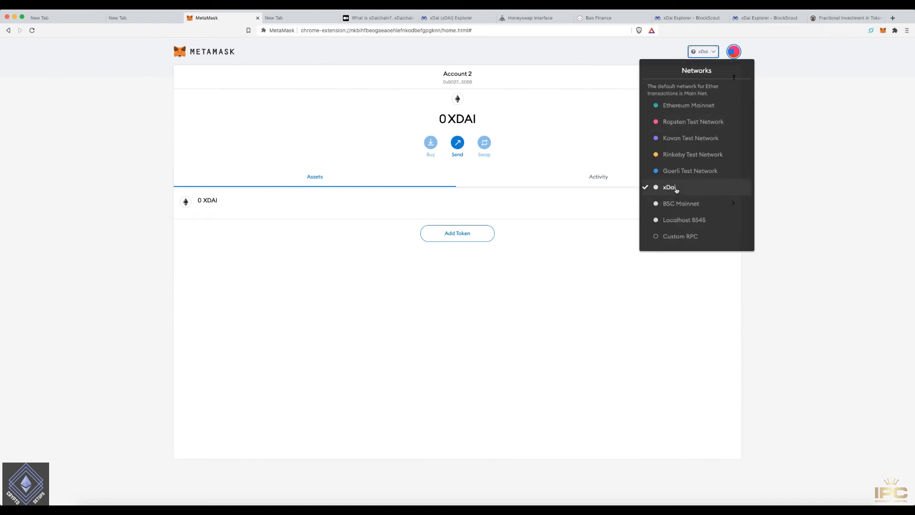
left_click(533, 228)
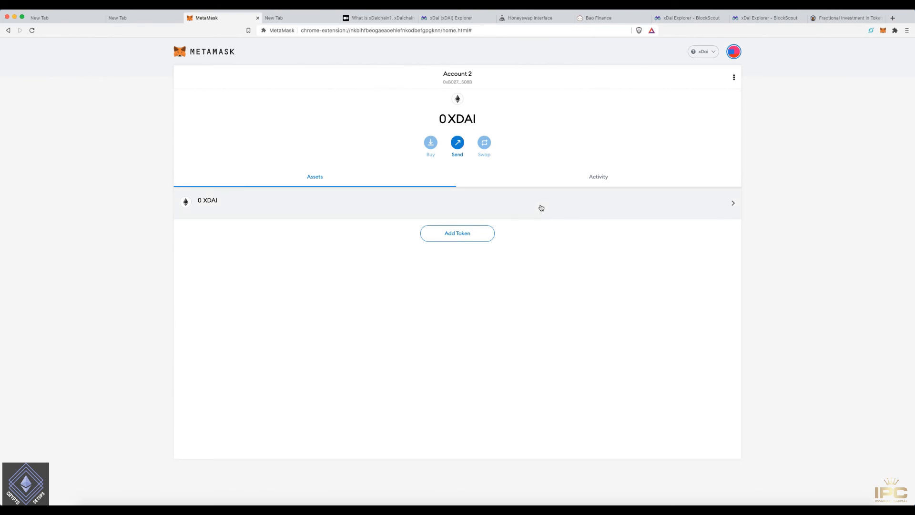
mouse_move(497, 119)
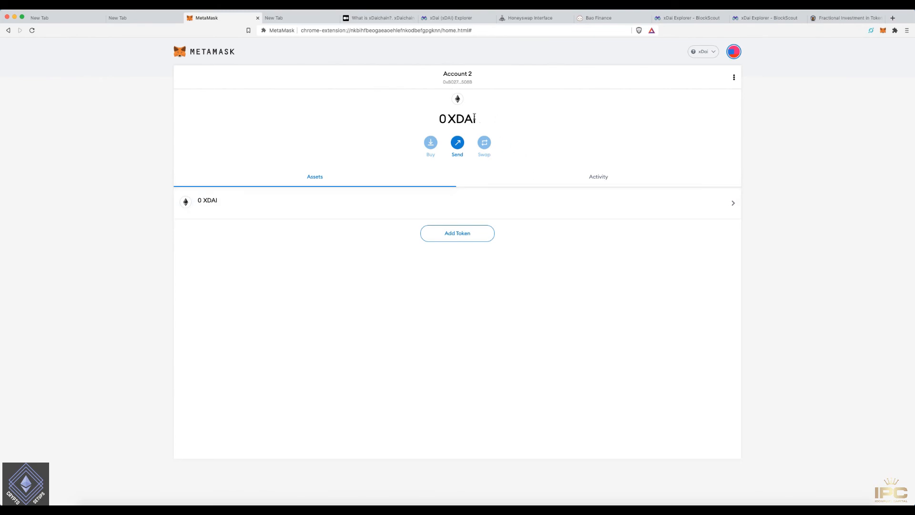
mouse_move(458, 119)
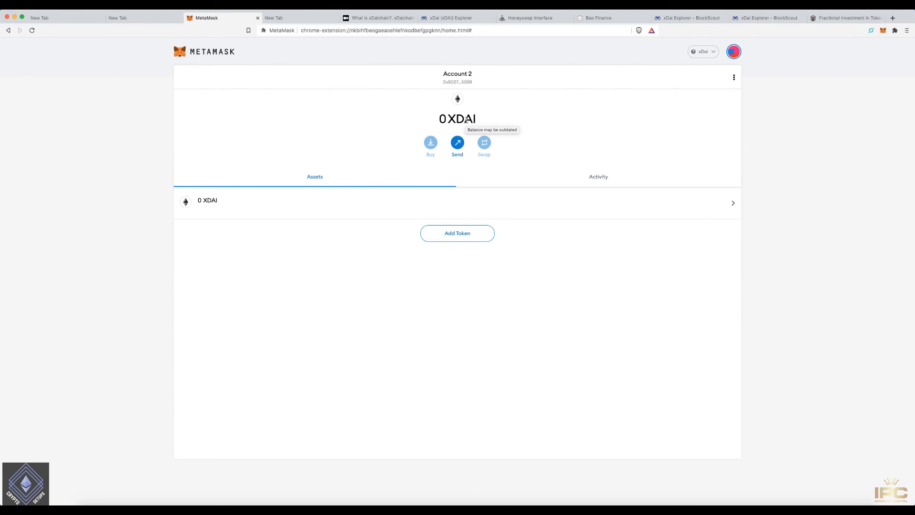
mouse_move(505, 129)
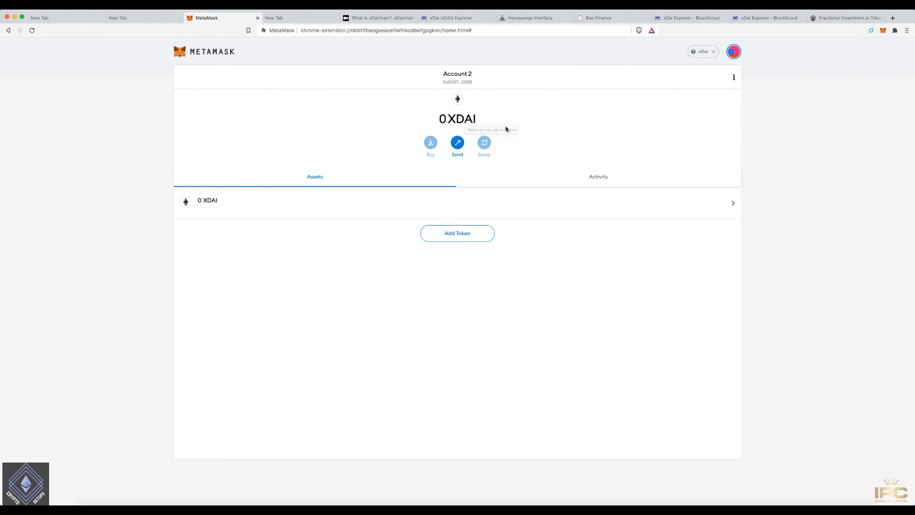
mouse_move(712, 56)
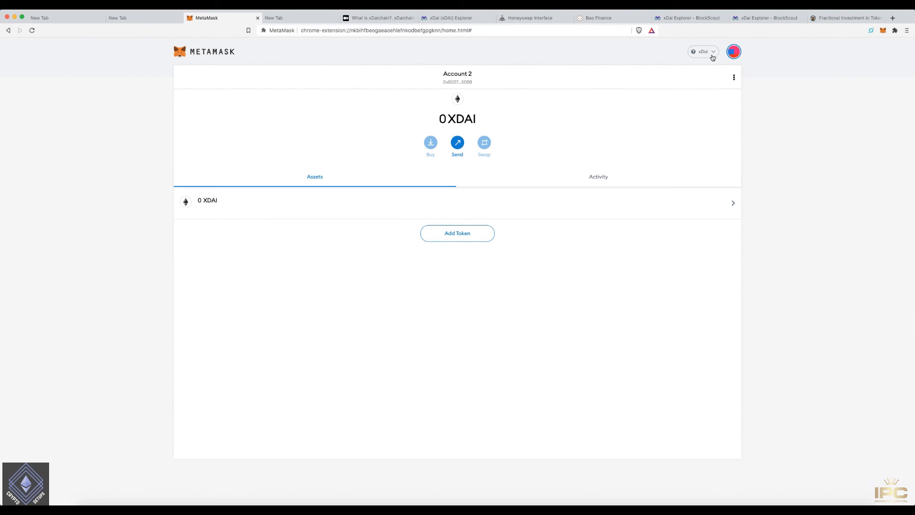
mouse_move(663, 145)
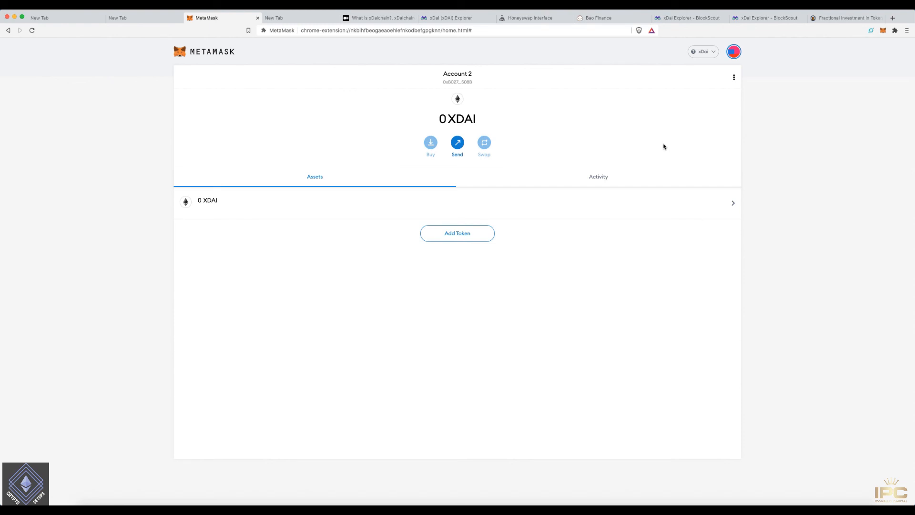
mouse_move(678, 144)
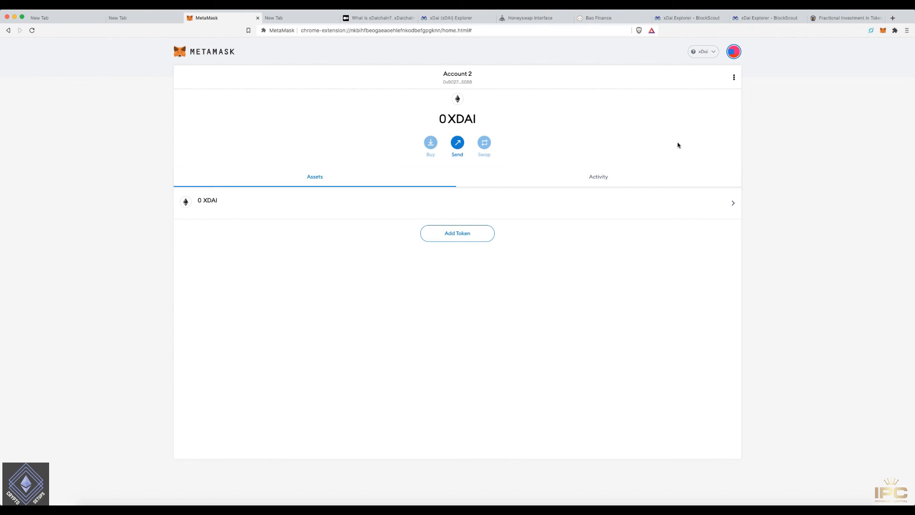
mouse_move(694, 154)
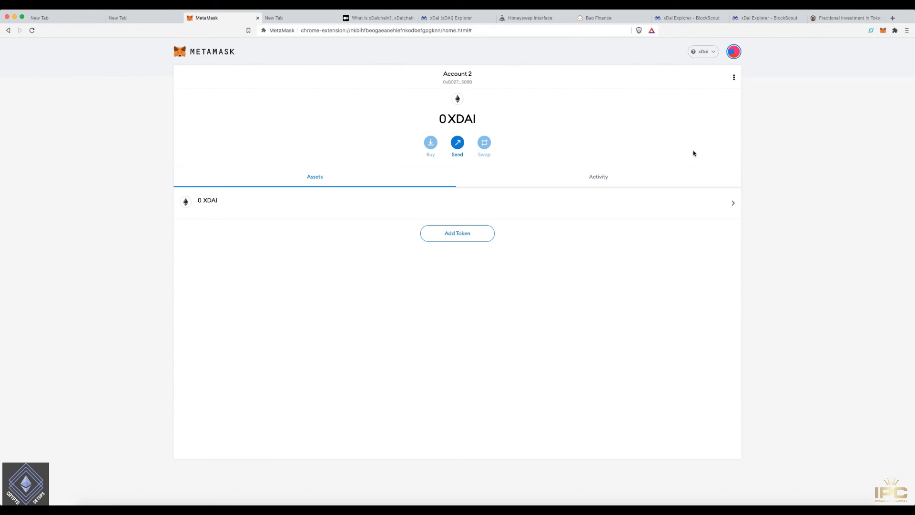
mouse_move(660, 202)
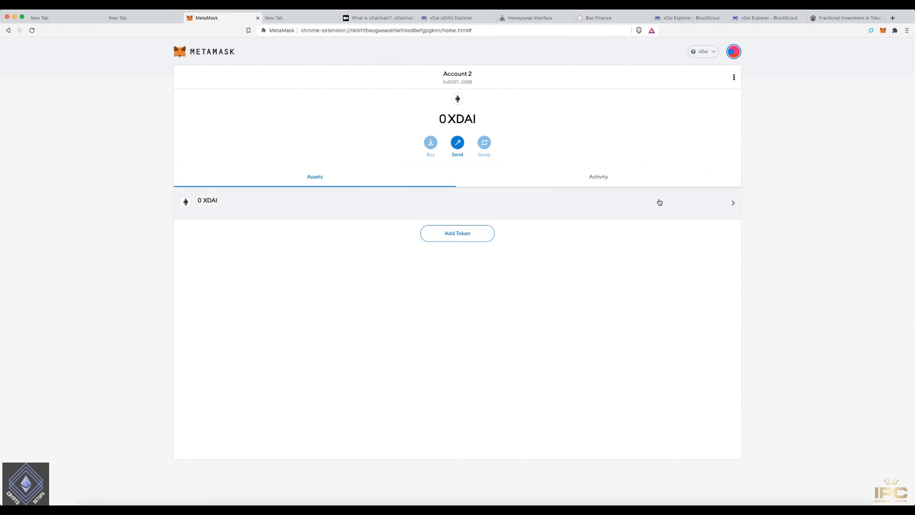
mouse_move(660, 201)
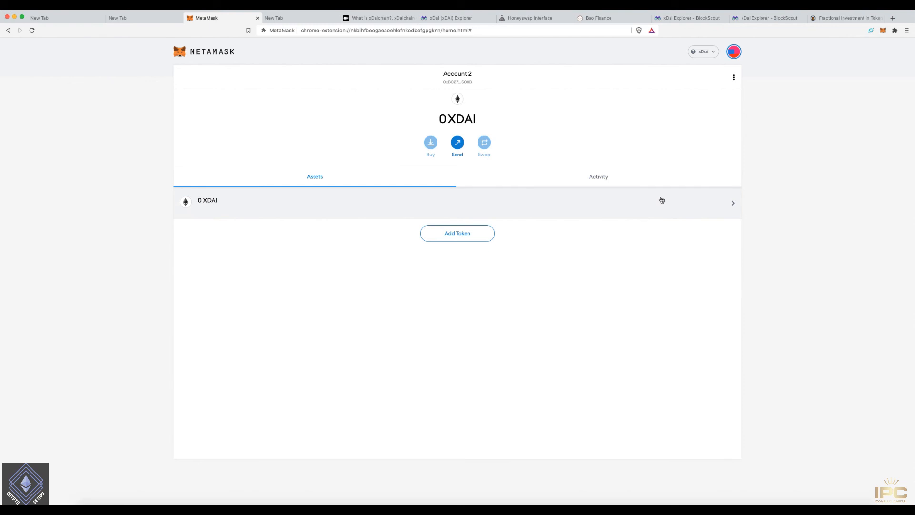
mouse_move(582, 204)
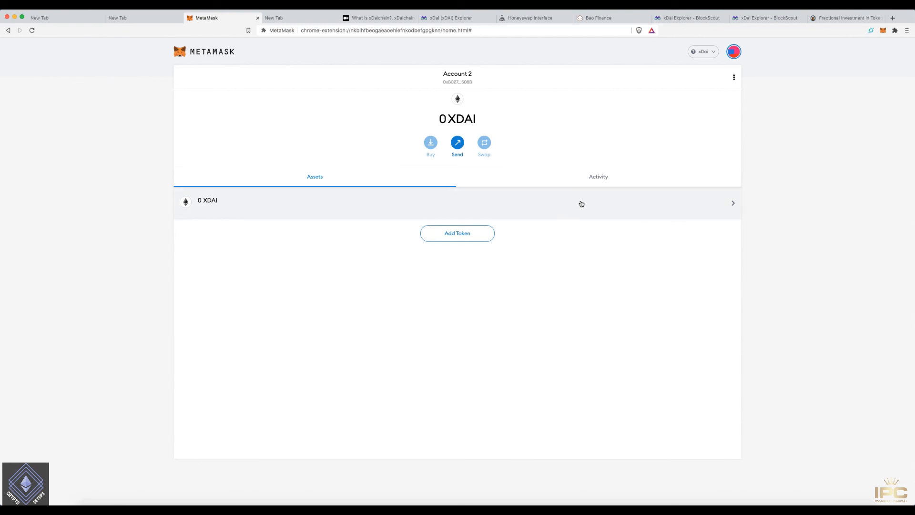
mouse_move(644, 222)
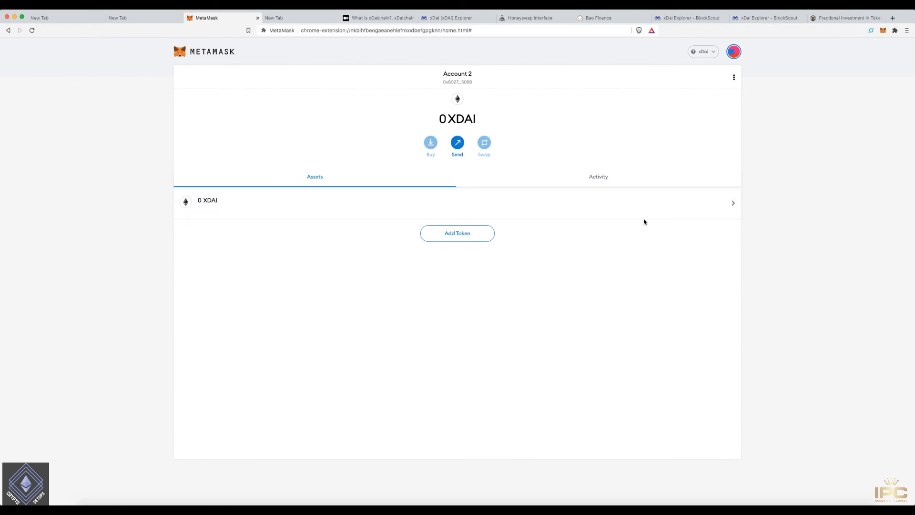
mouse_move(662, 239)
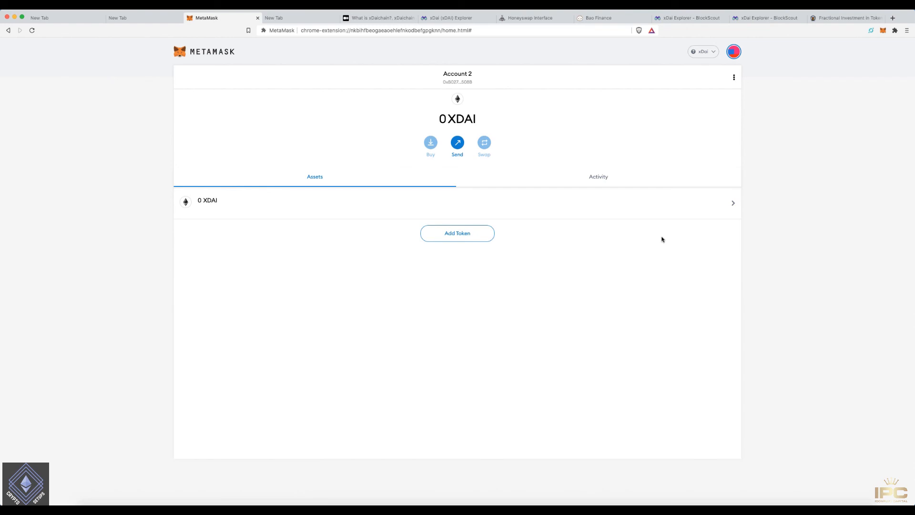
mouse_move(687, 234)
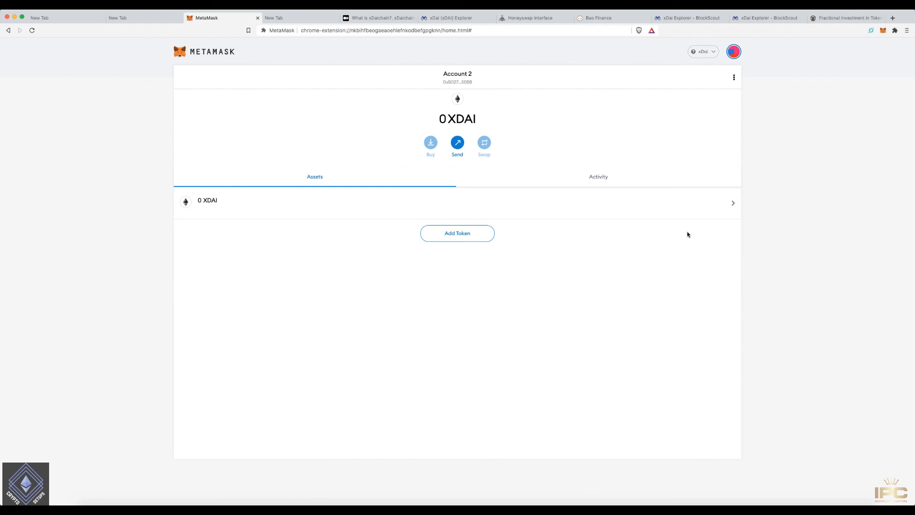
mouse_move(724, 270)
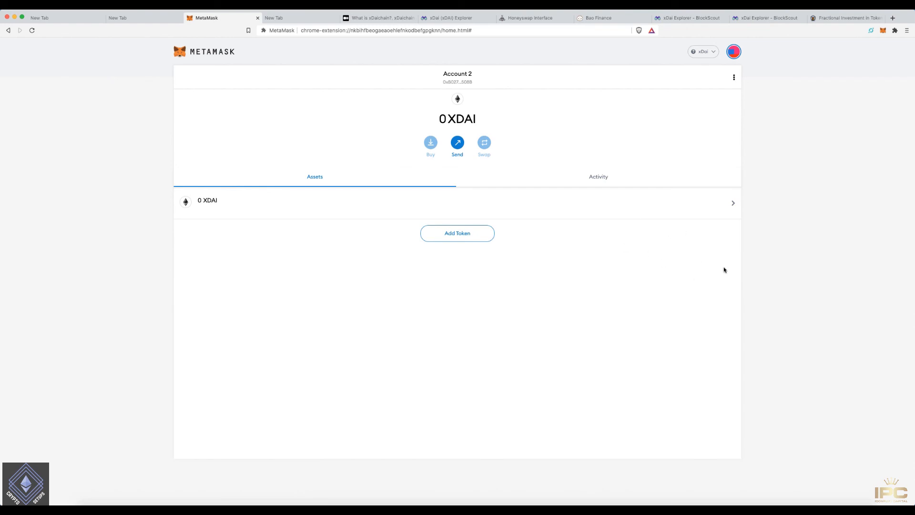